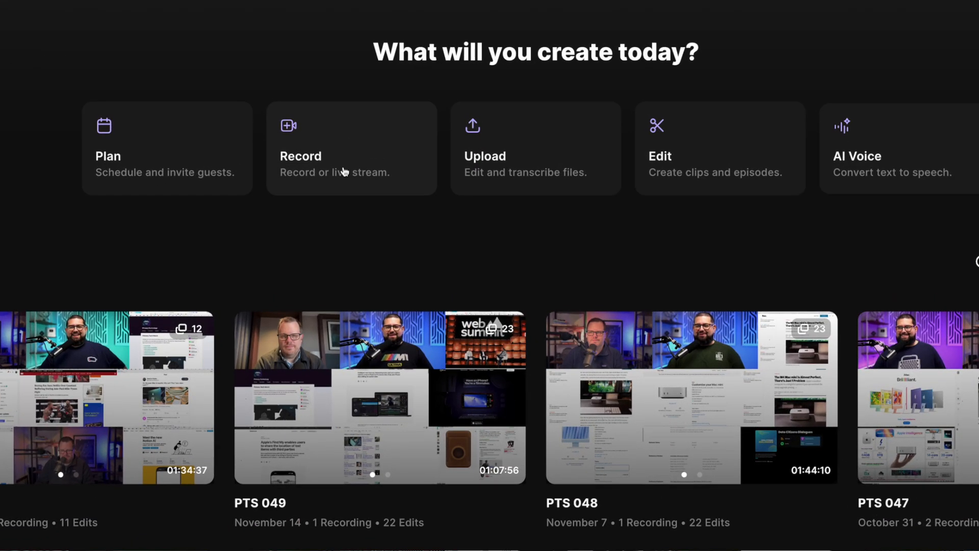
Start a new recording session and review the available camera sources on the pre-join check.
click(351, 148)
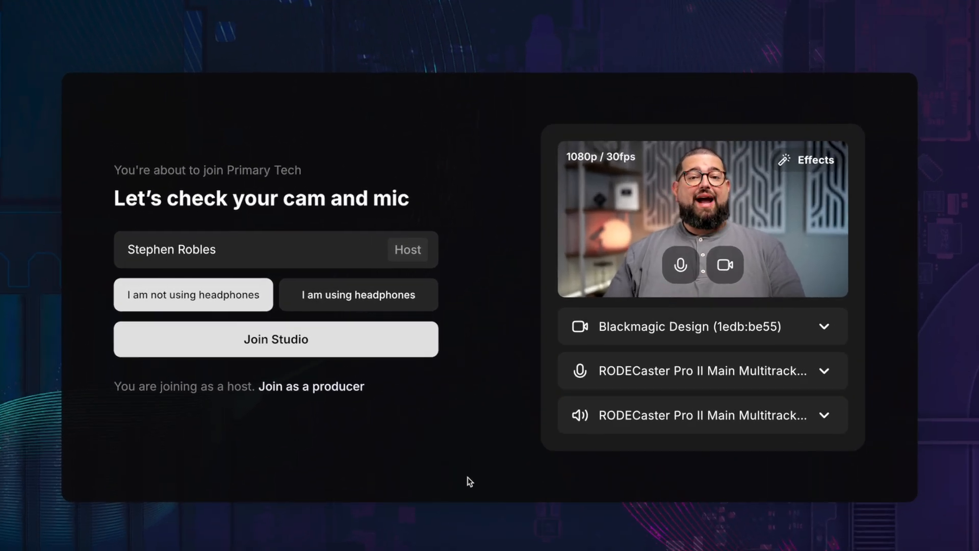
click(701, 326)
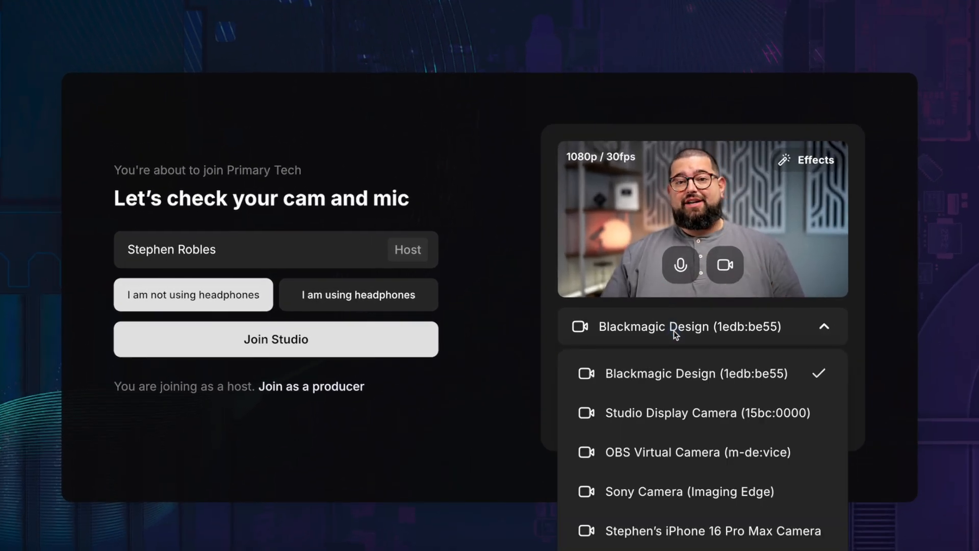
mouse_move(879, 381)
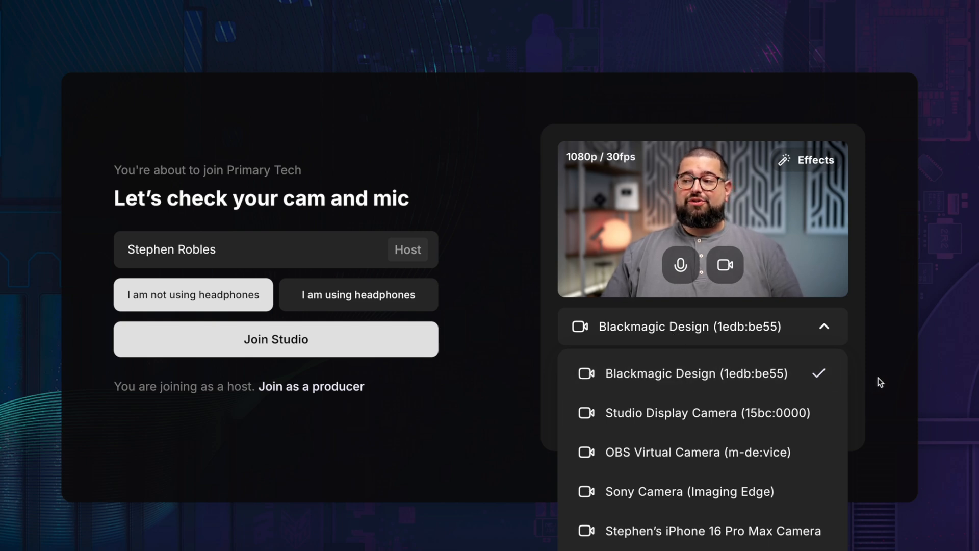
click(702, 326)
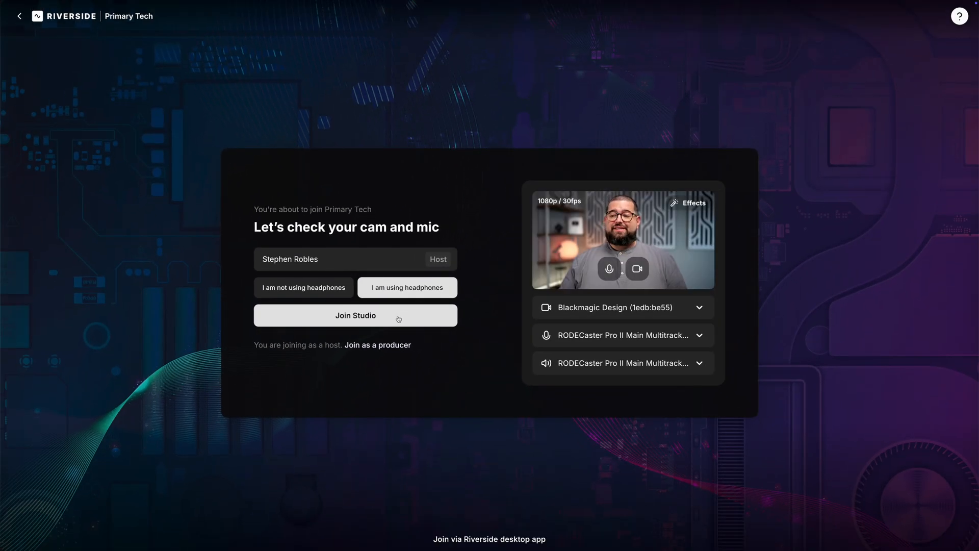
Join the studio and switch the invite link role from Guest to Audience.
click(355, 315)
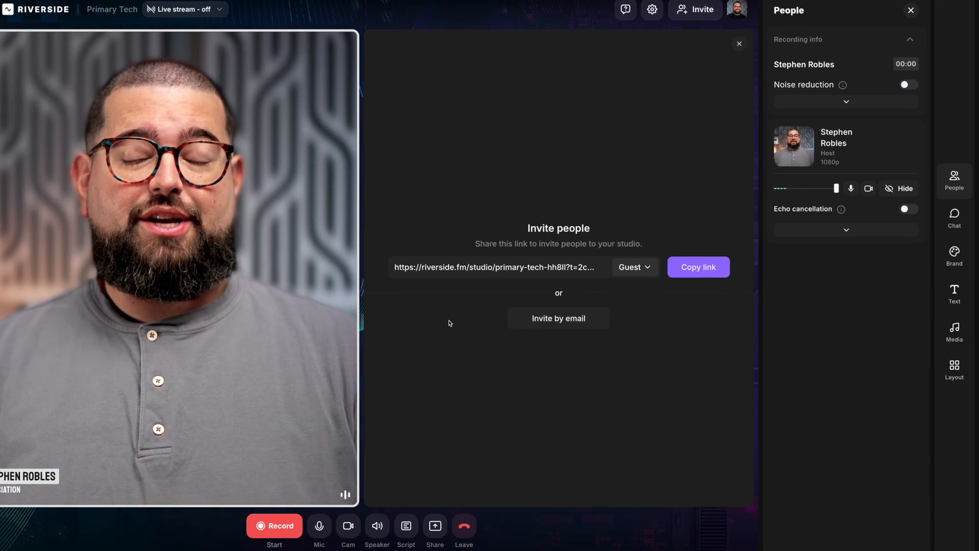
click(699, 267)
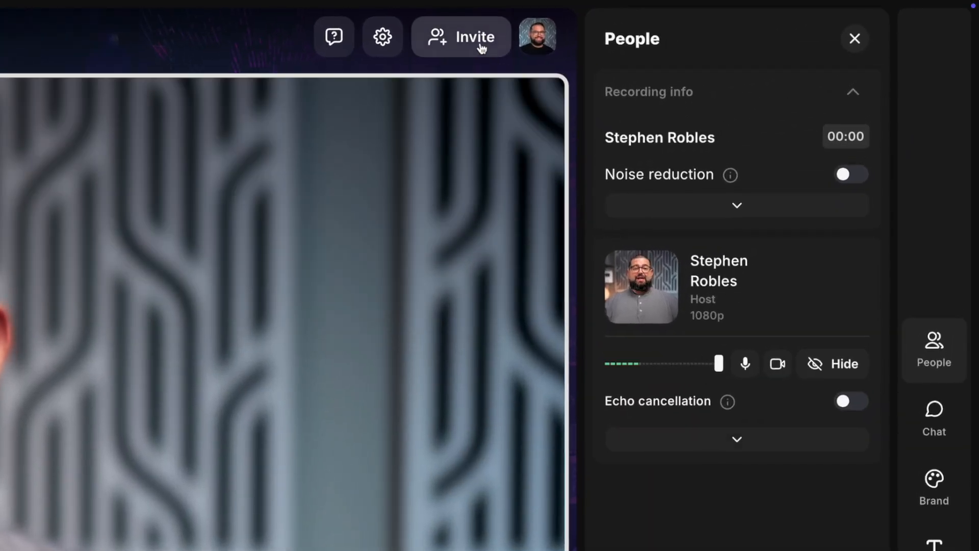
click(461, 36)
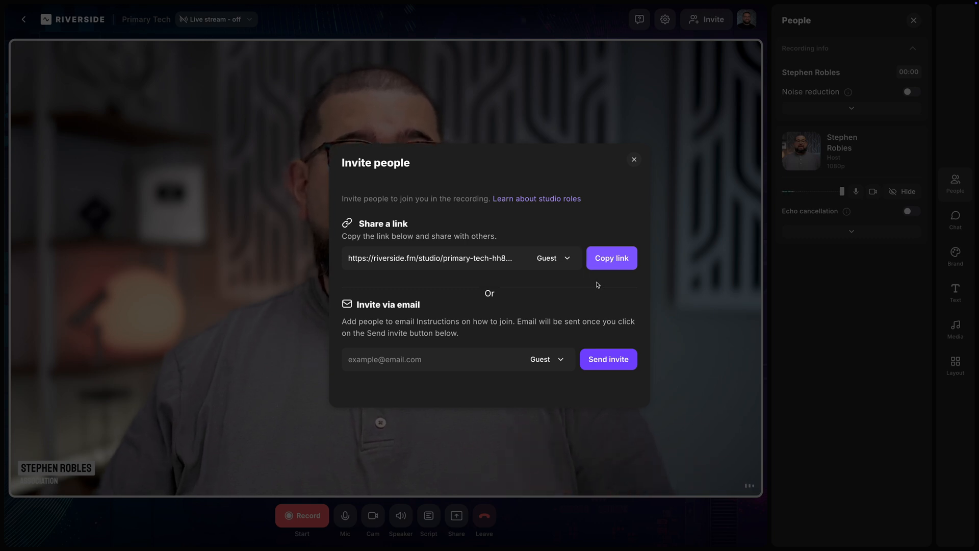
click(552, 258)
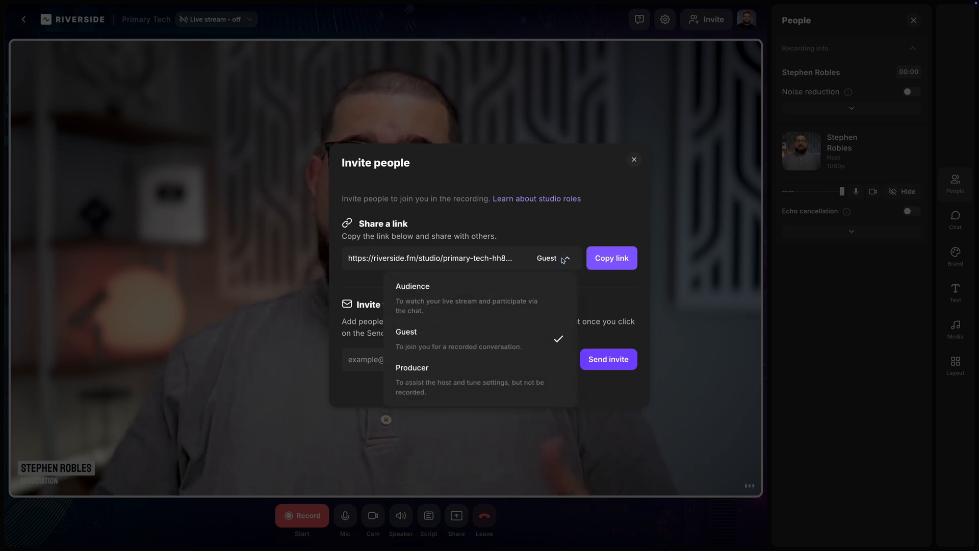
click(412, 295)
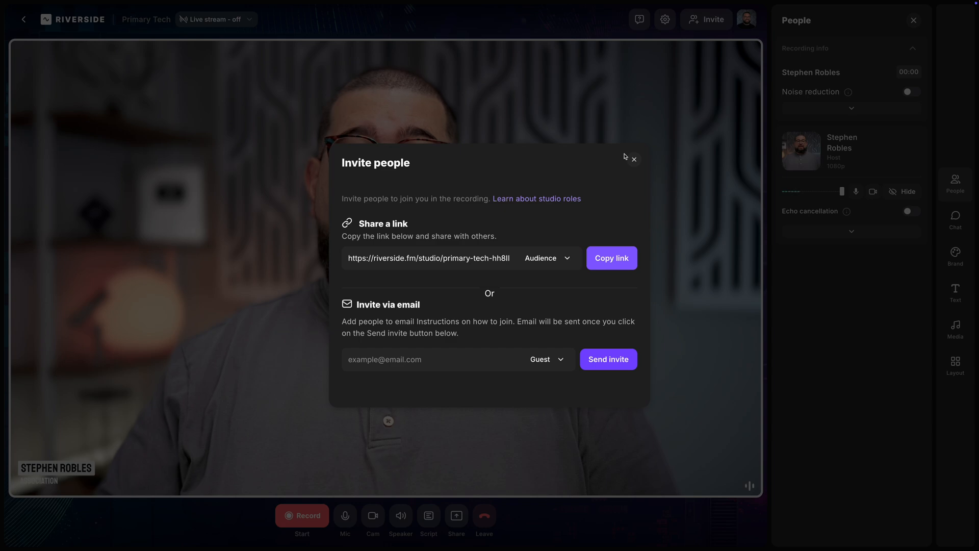
click(634, 159)
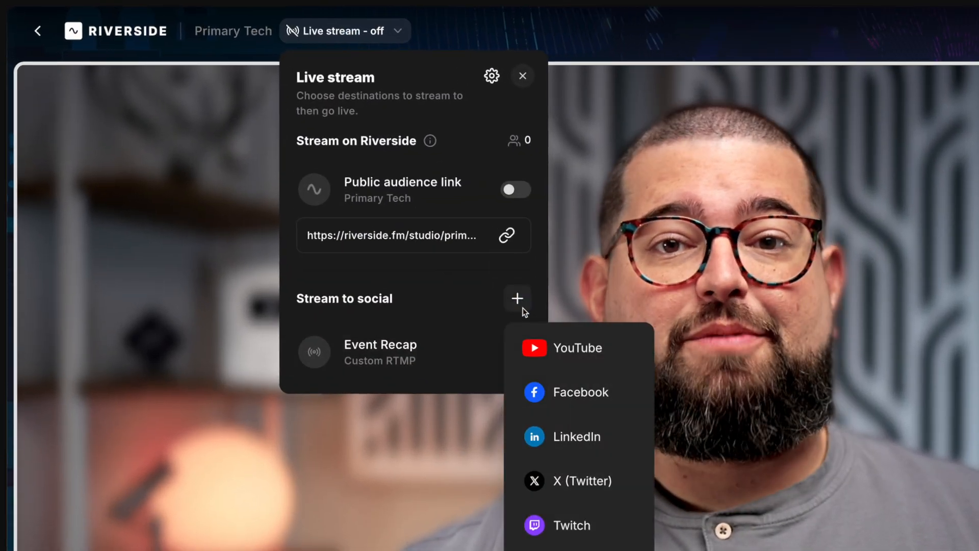
Dismiss live stream options, check chat, and show the VISIT US HERE lower-third title.
click(523, 76)
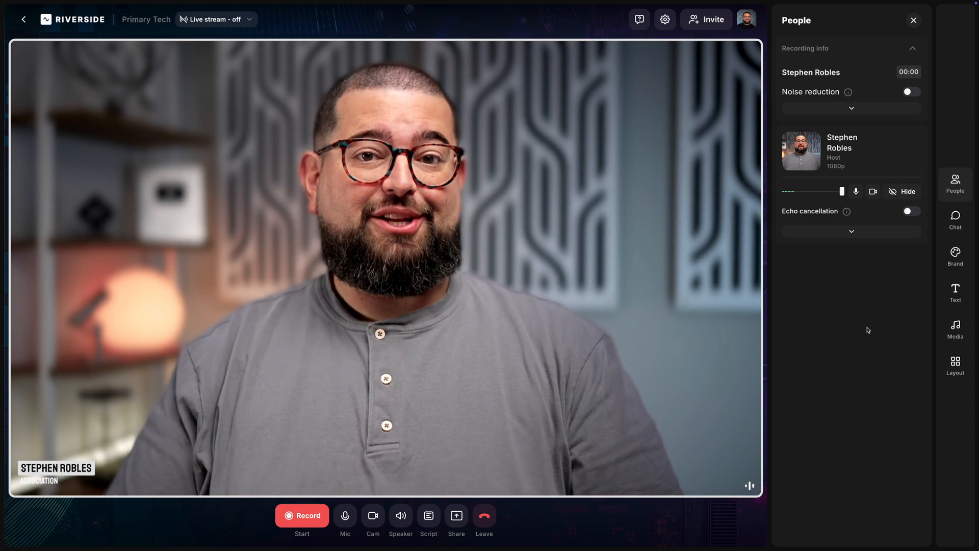
click(955, 220)
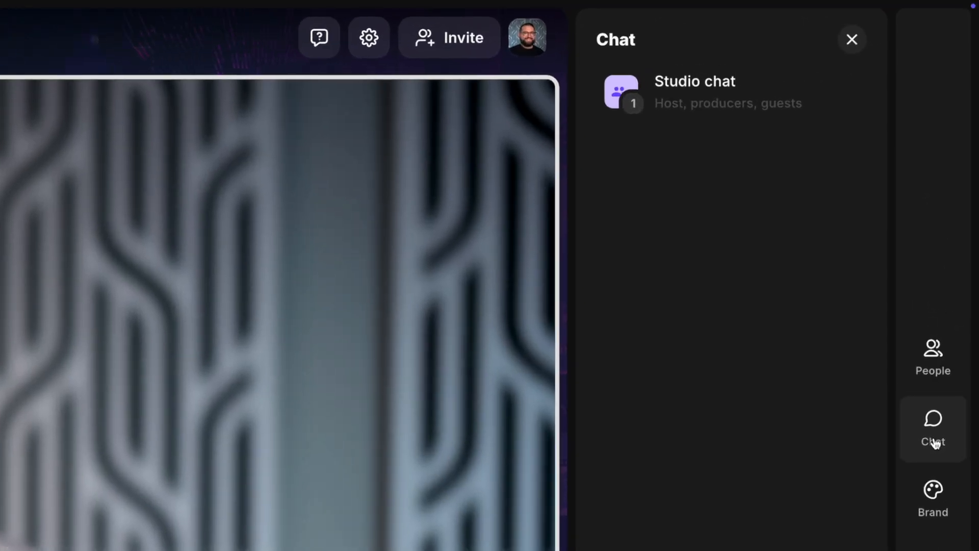
mouse_move(933, 509)
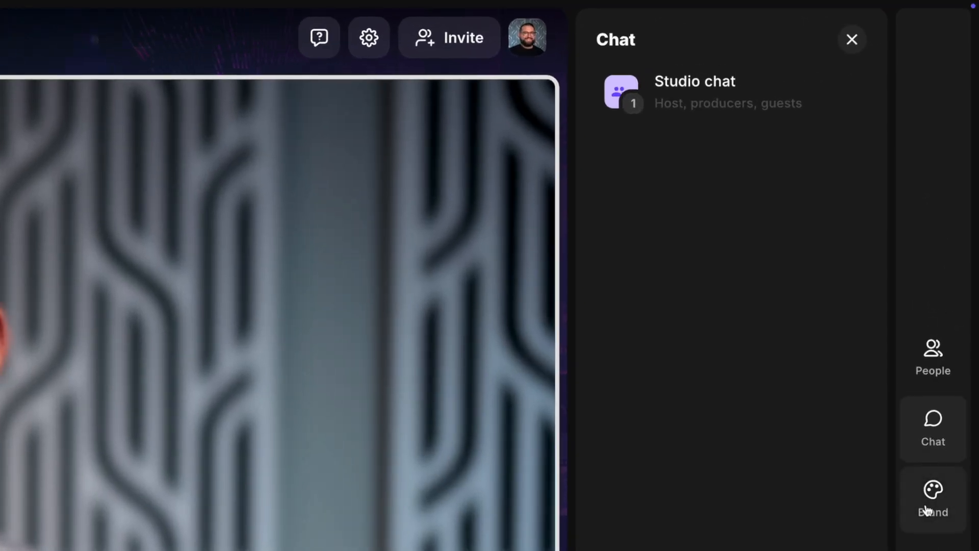
click(952, 335)
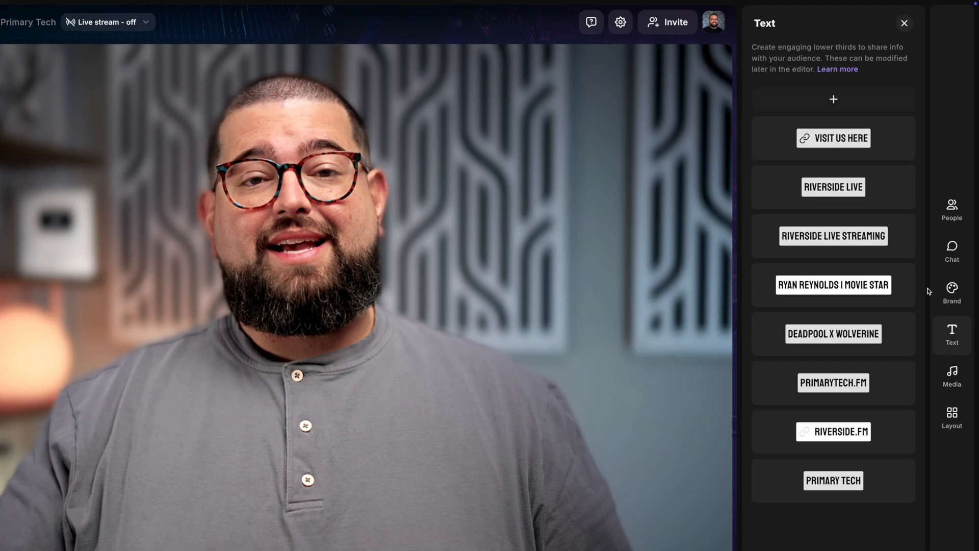
click(833, 138)
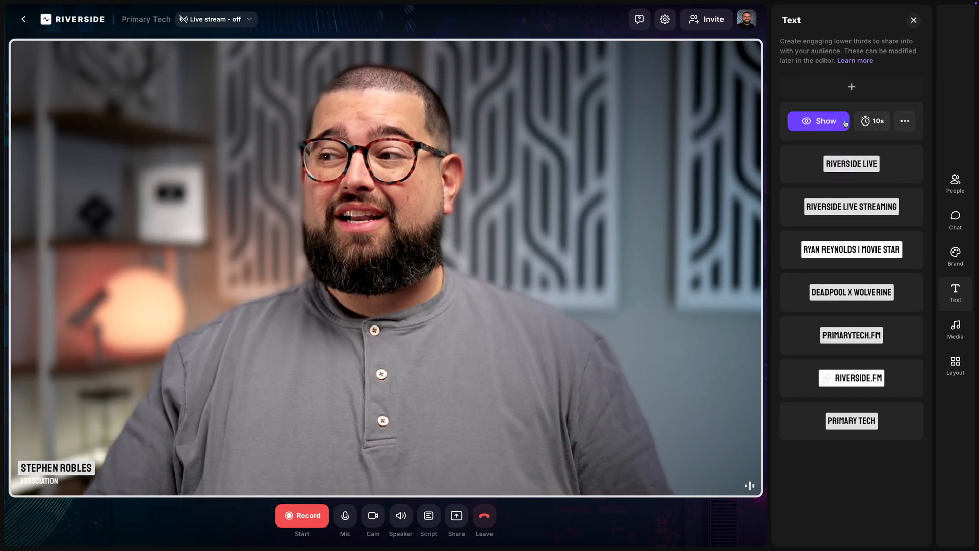
click(819, 121)
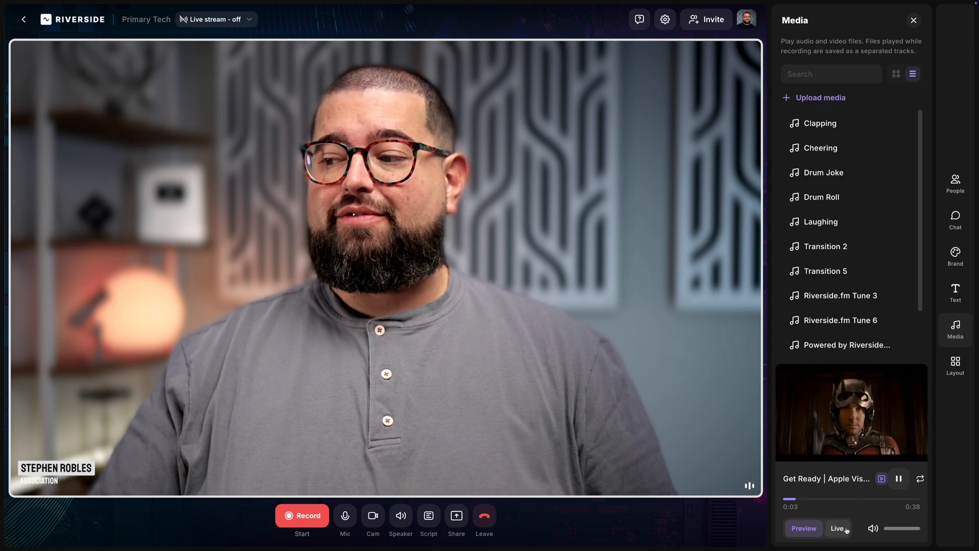
Play a media library clip, then start a screen share and cancel it.
click(837, 528)
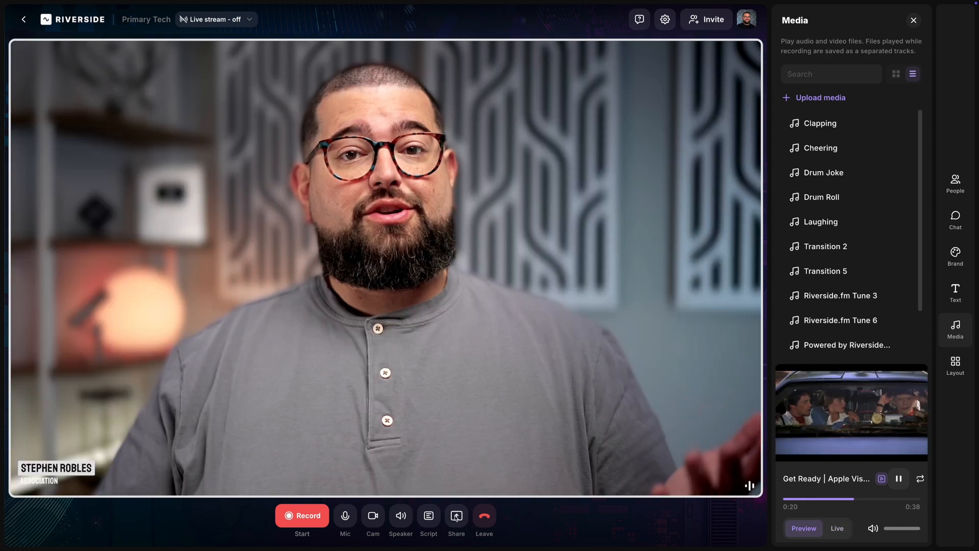
click(456, 515)
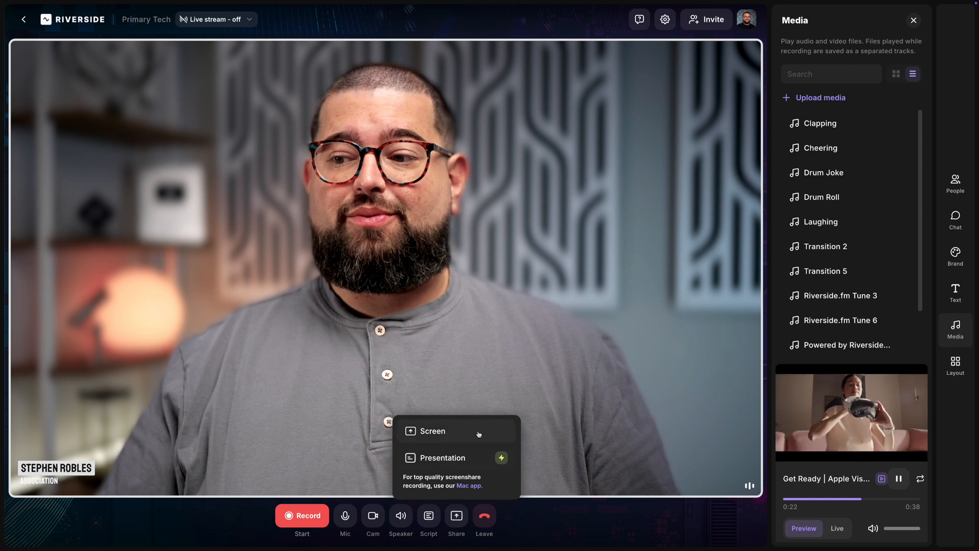
click(433, 431)
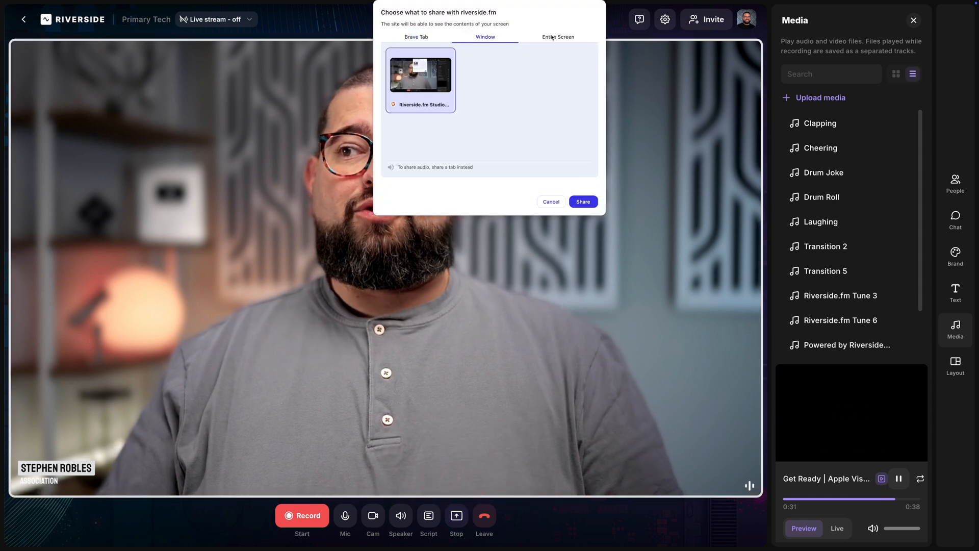
click(558, 37)
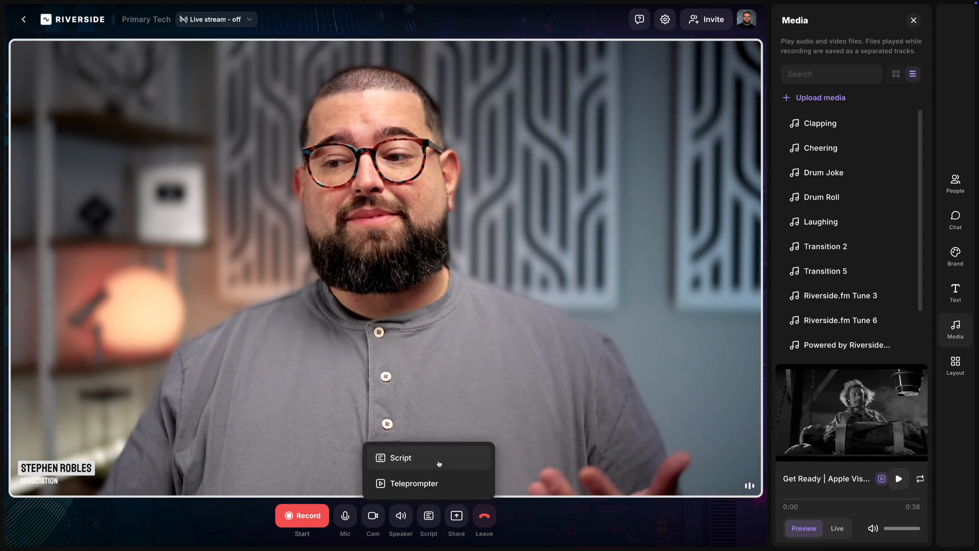
Show the script above the video, then as a teleprompter, hide it, and record.
click(397, 457)
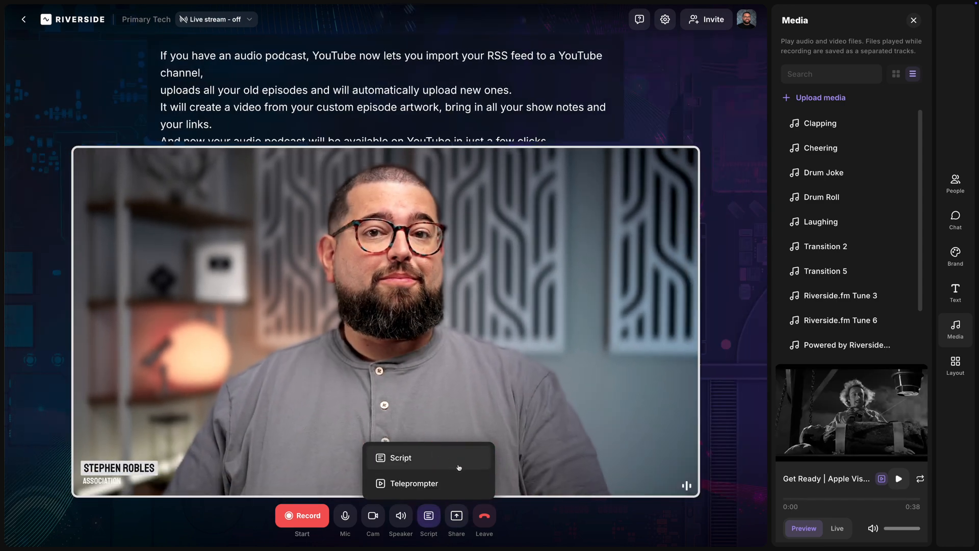
click(413, 483)
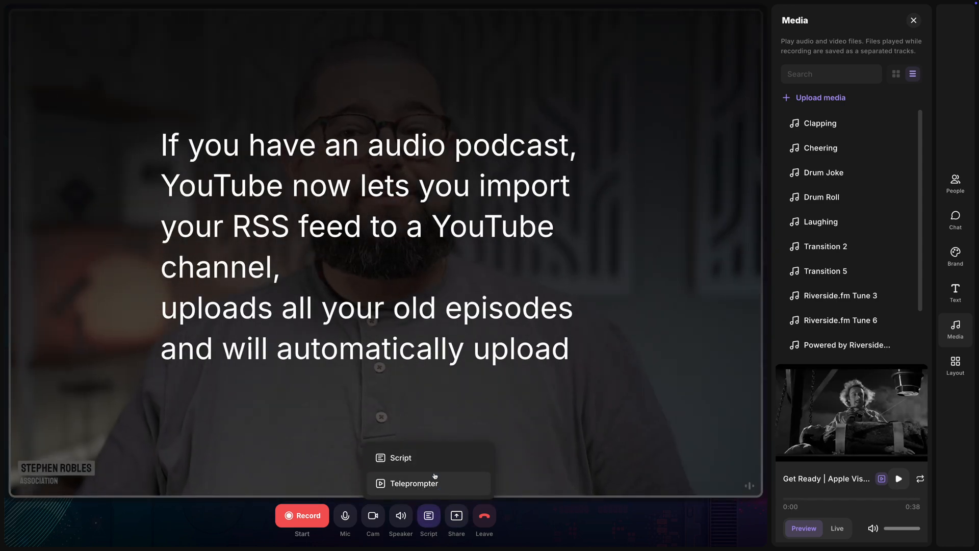
click(414, 483)
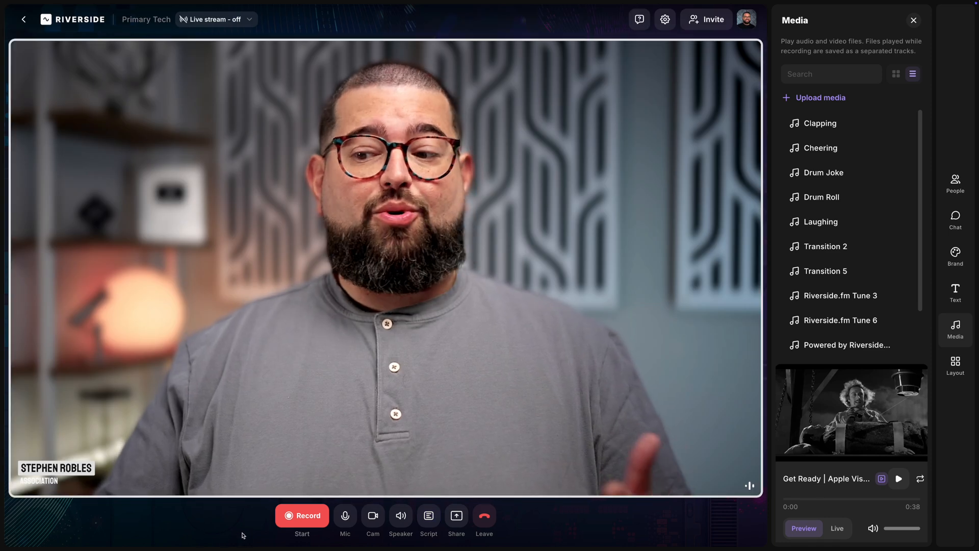
click(301, 516)
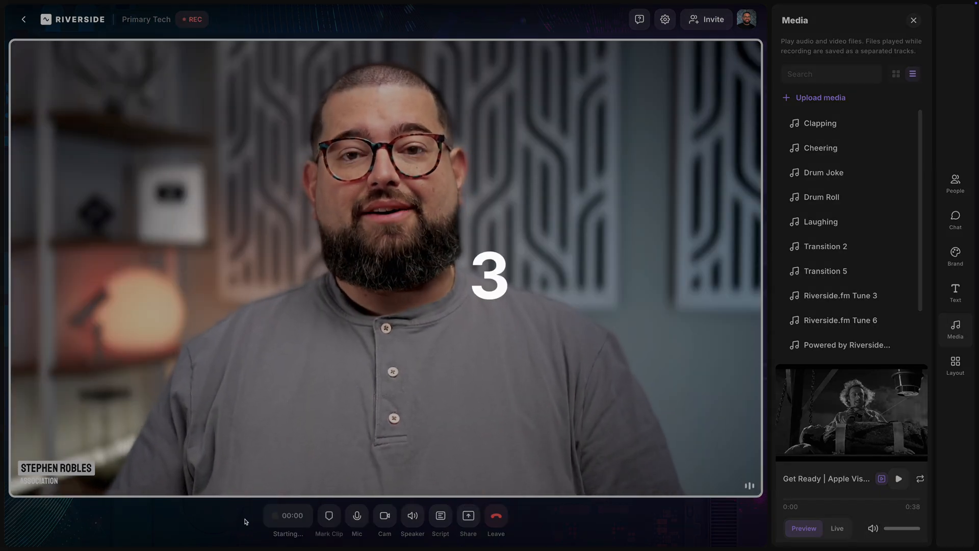
Stop the studio recording.
click(287, 516)
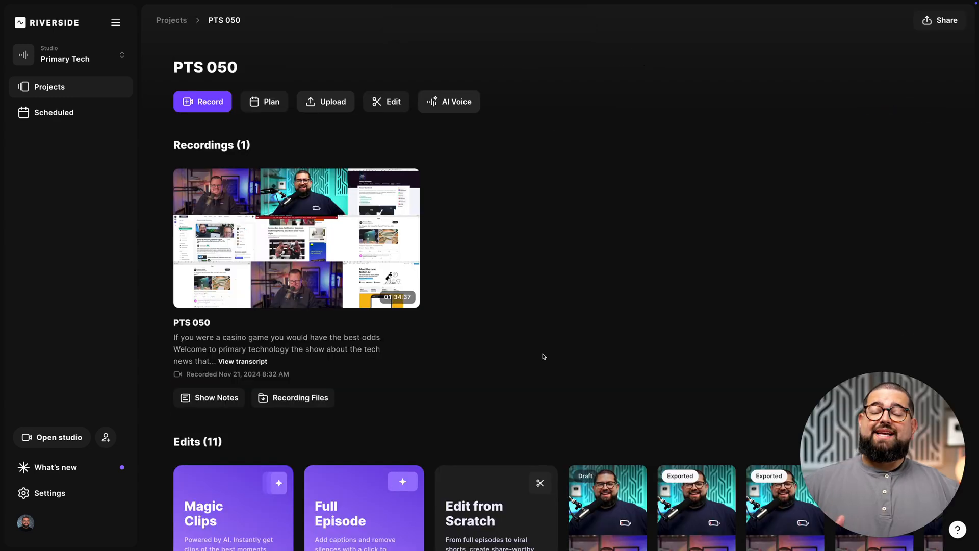
Open PTS 050's recording files and view a participant's high-quality download types.
scroll(down, 3)
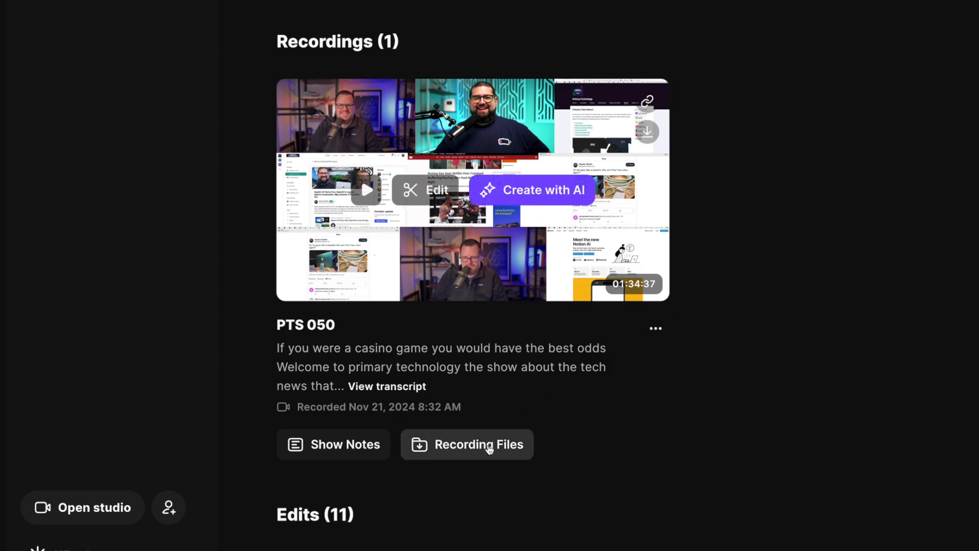
click(473, 189)
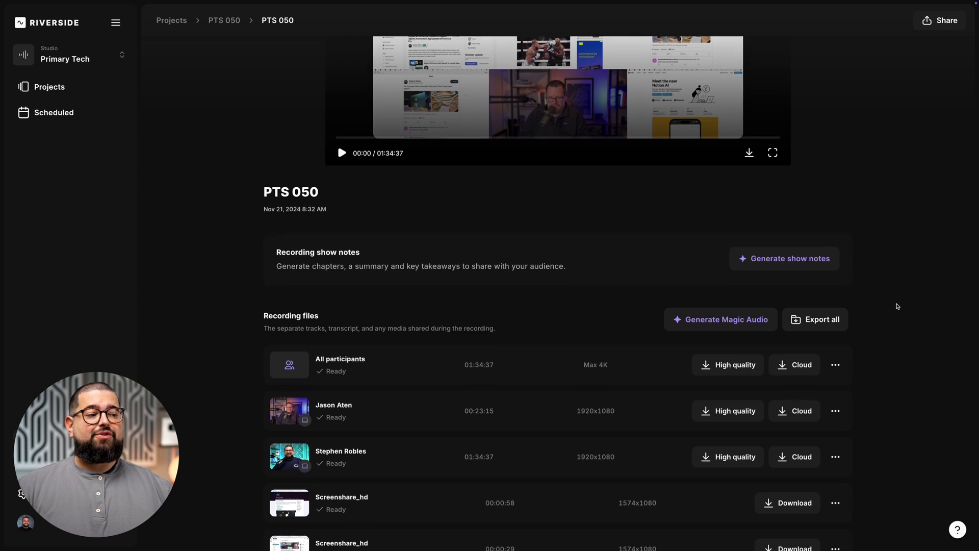
scroll(down, 3)
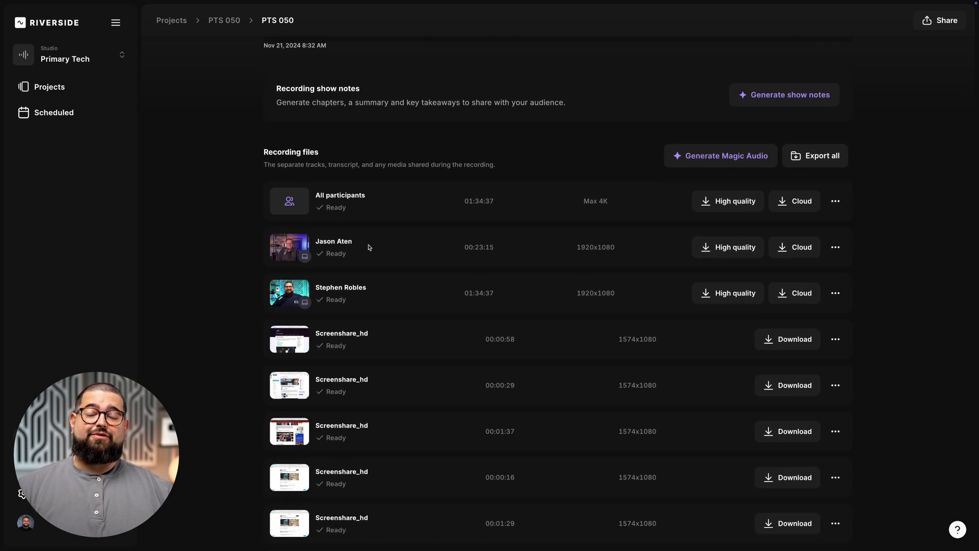
scroll(down, 3)
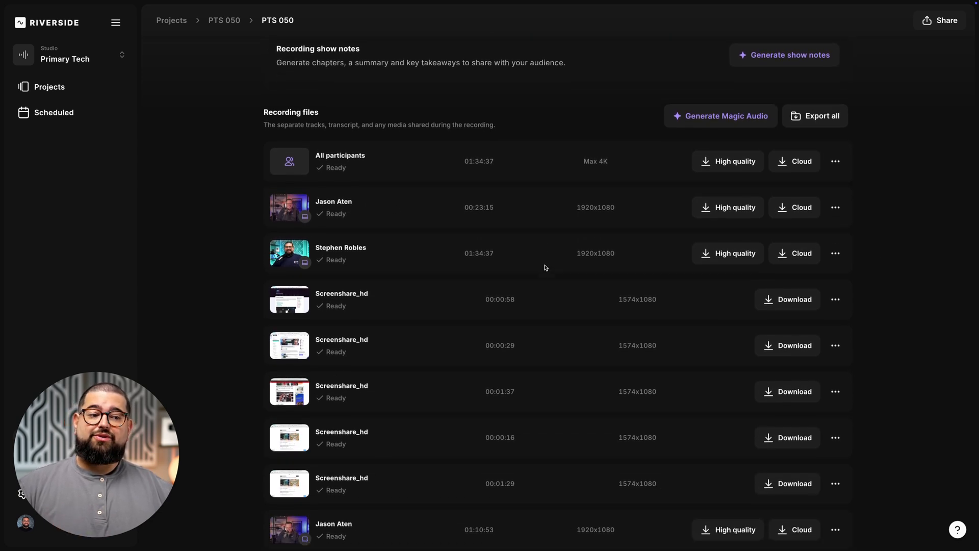
scroll(down, 3)
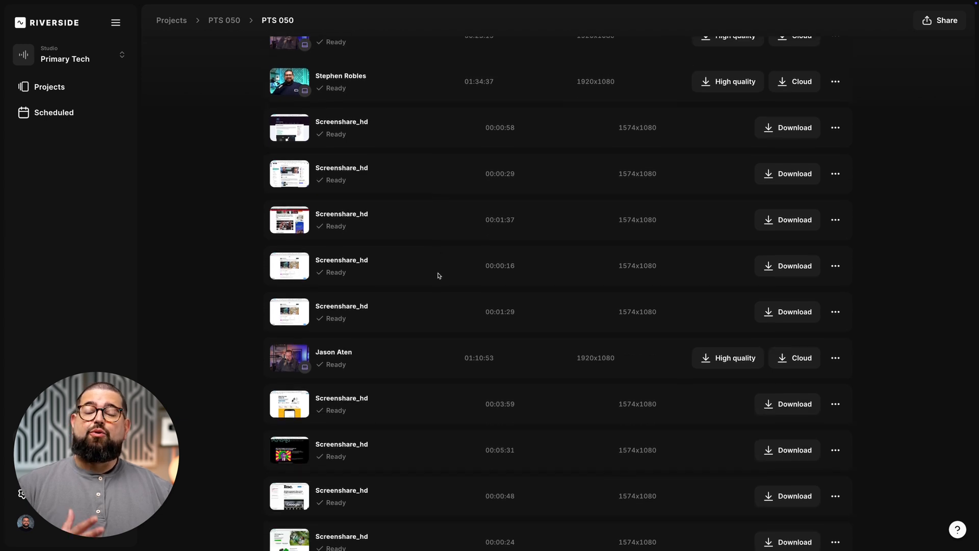
mouse_move(450, 271)
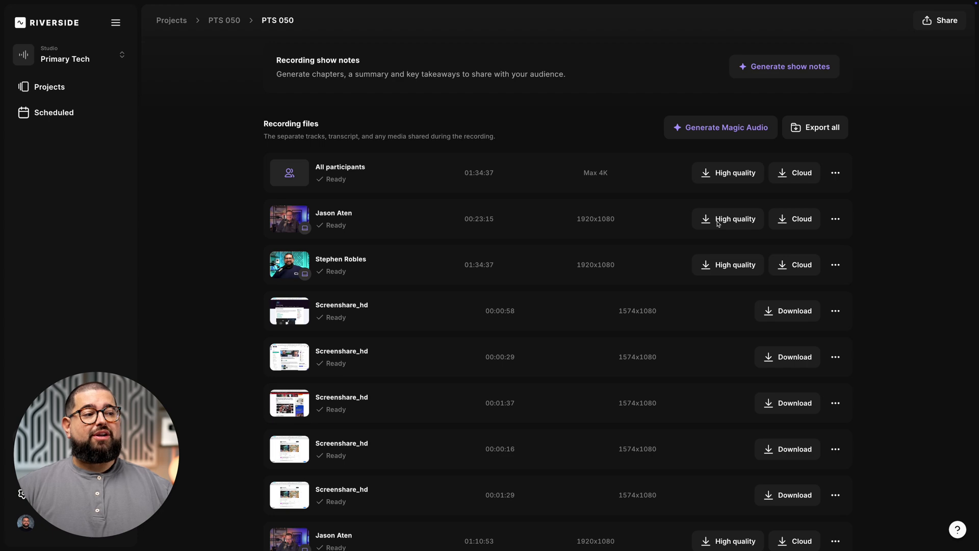
click(727, 219)
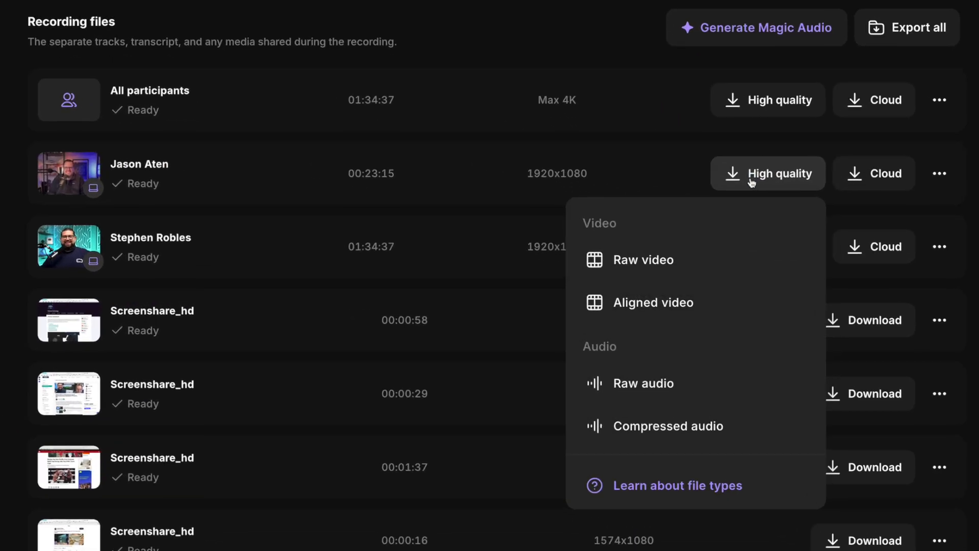
mouse_move(643, 260)
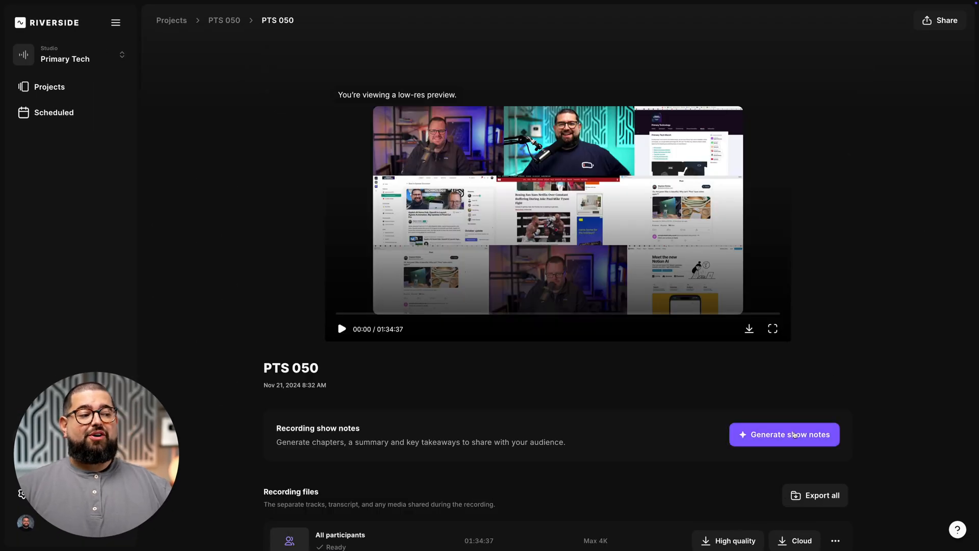
Generate PTS 050 show notes and scroll through keywords, summary, takeaways, titles and sound bites.
click(784, 434)
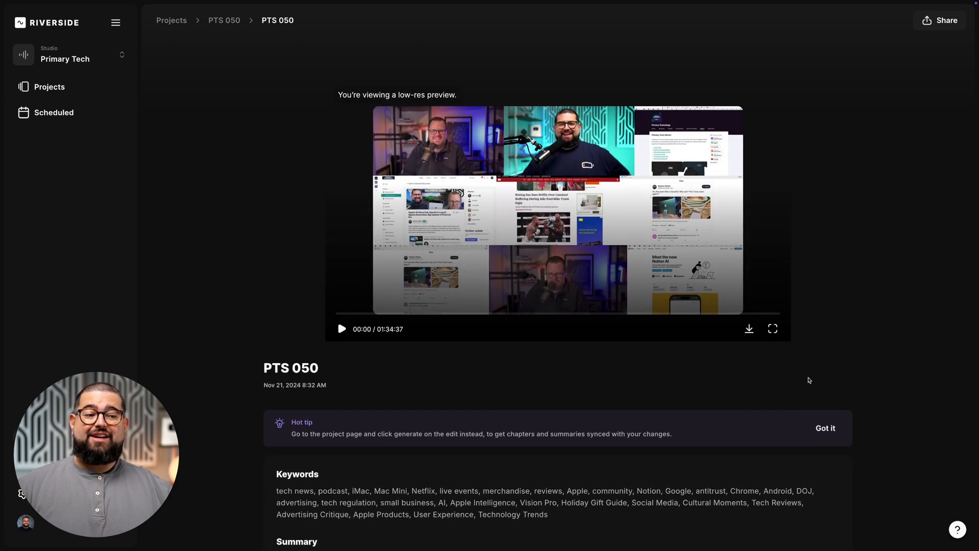
scroll(down, 3)
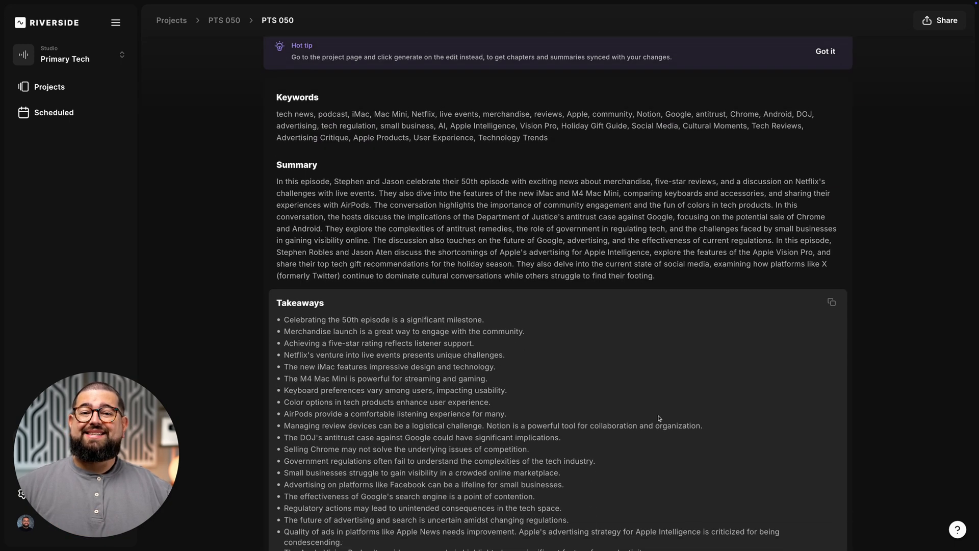
scroll(down, 3)
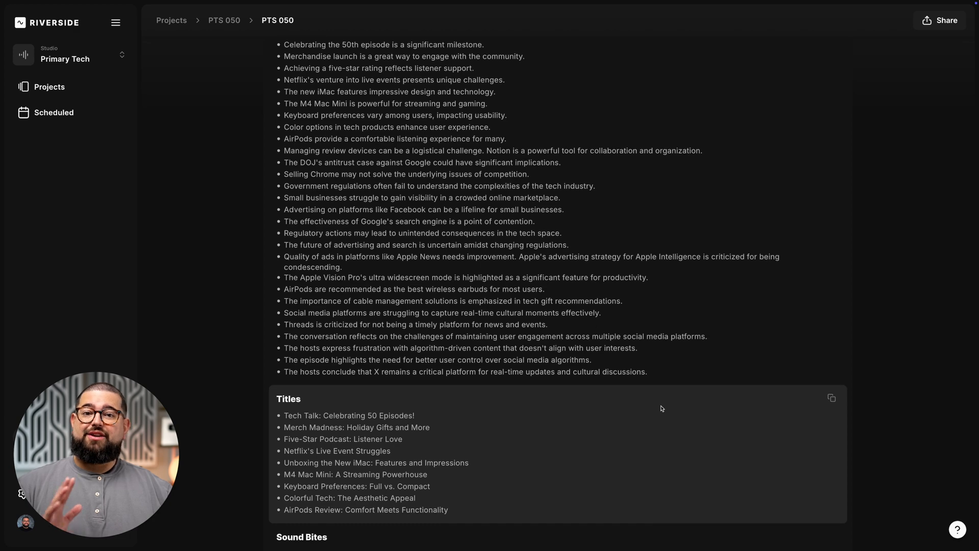
scroll(down, 3)
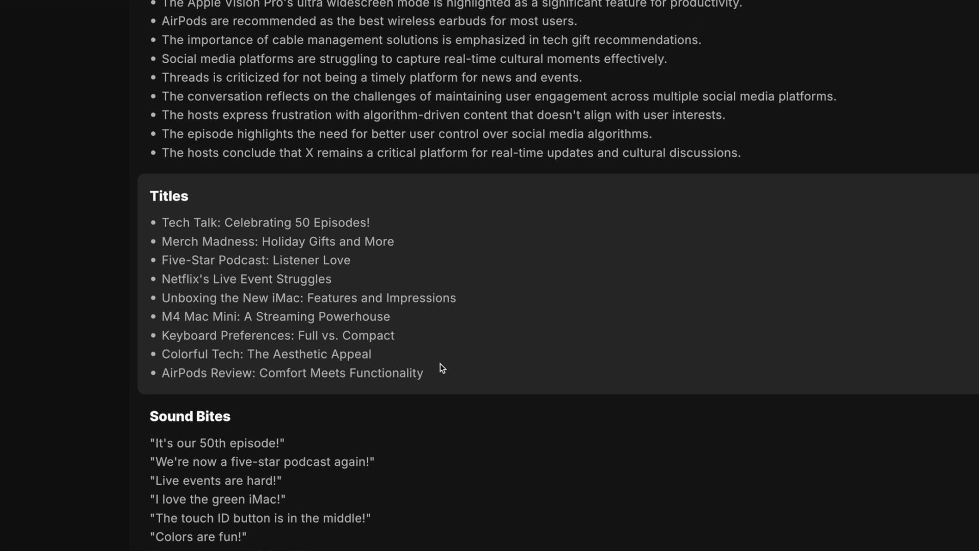
scroll(down, 3)
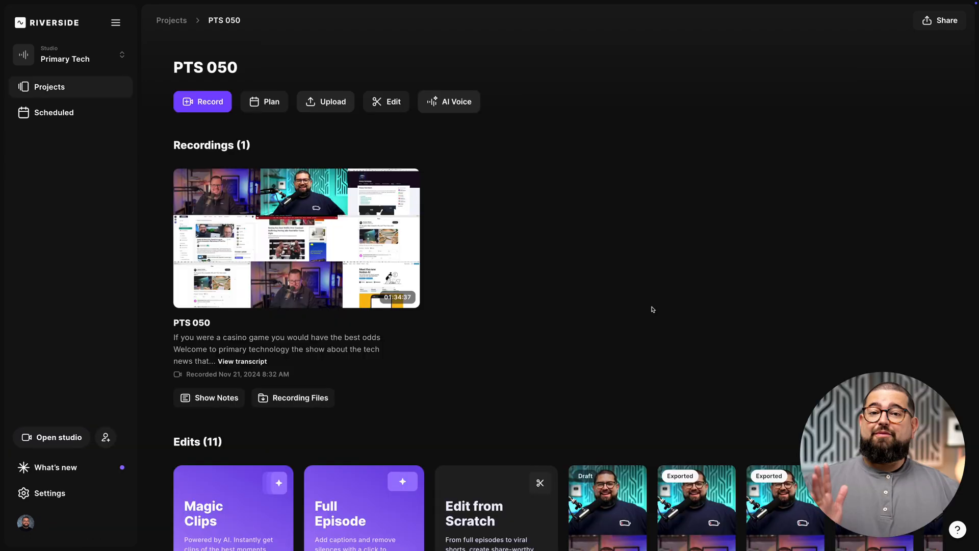
scroll(down, 3)
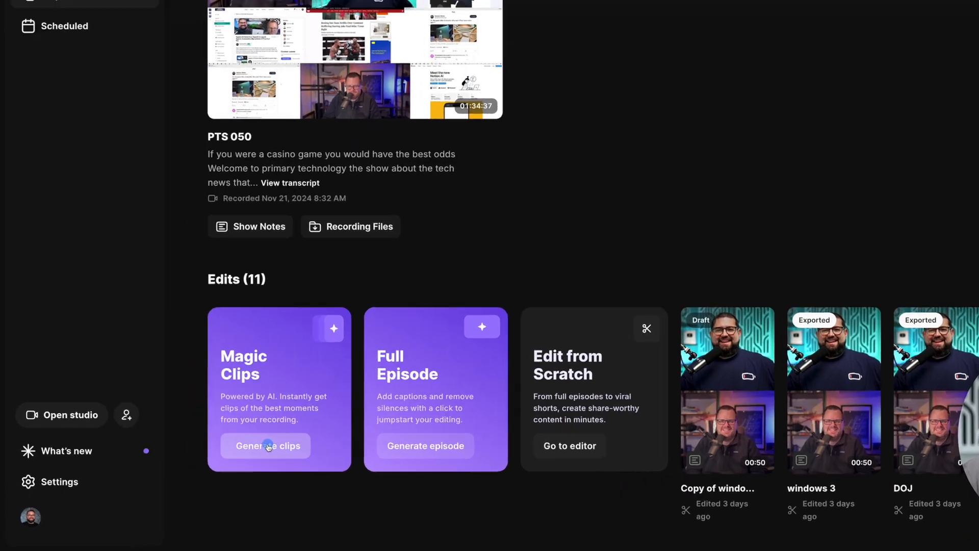
click(264, 446)
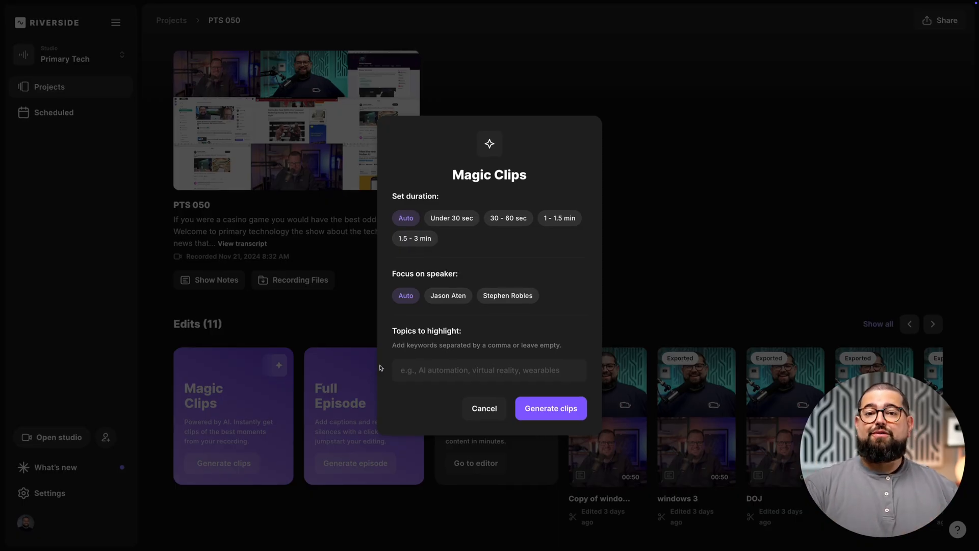
click(508, 217)
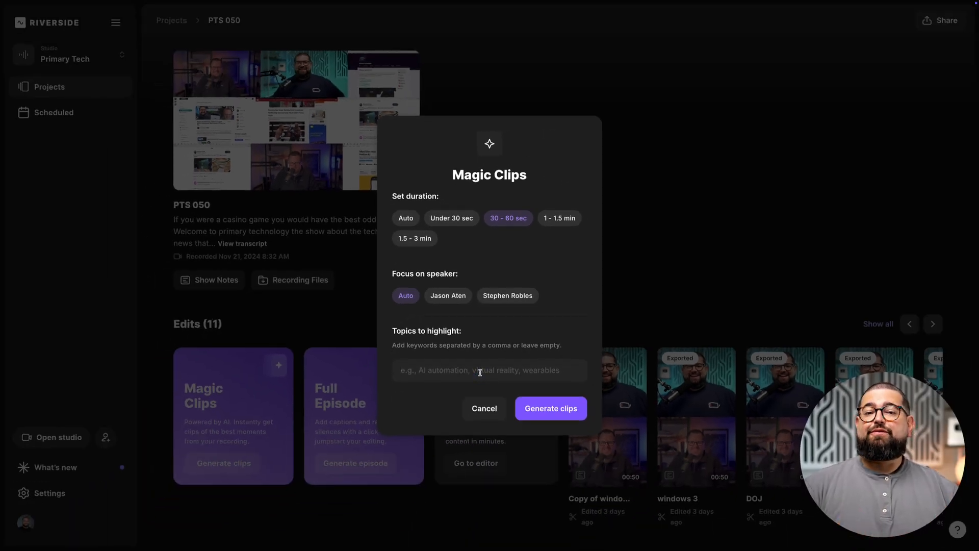
click(484, 408)
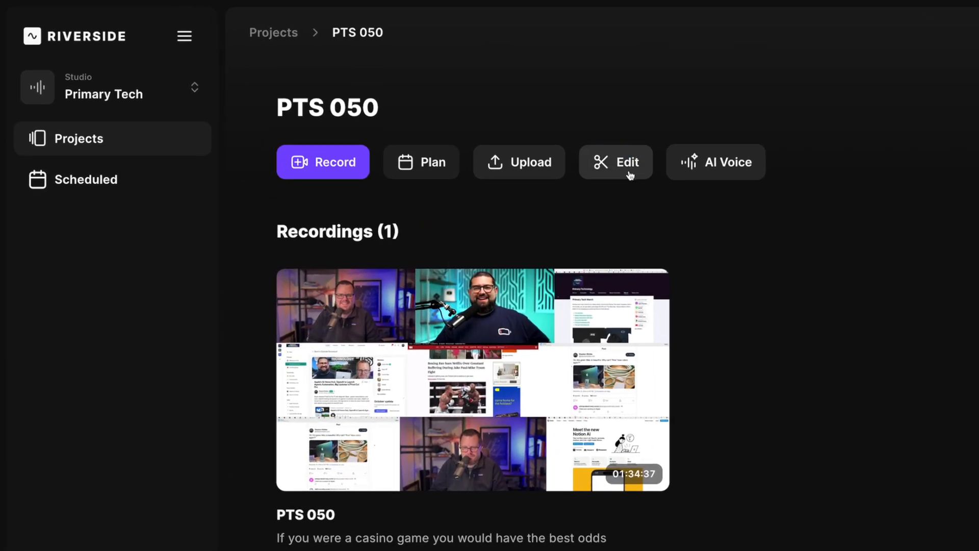
Create a new edit of PTS 050 and select the Mac dock sentence to cut.
click(616, 162)
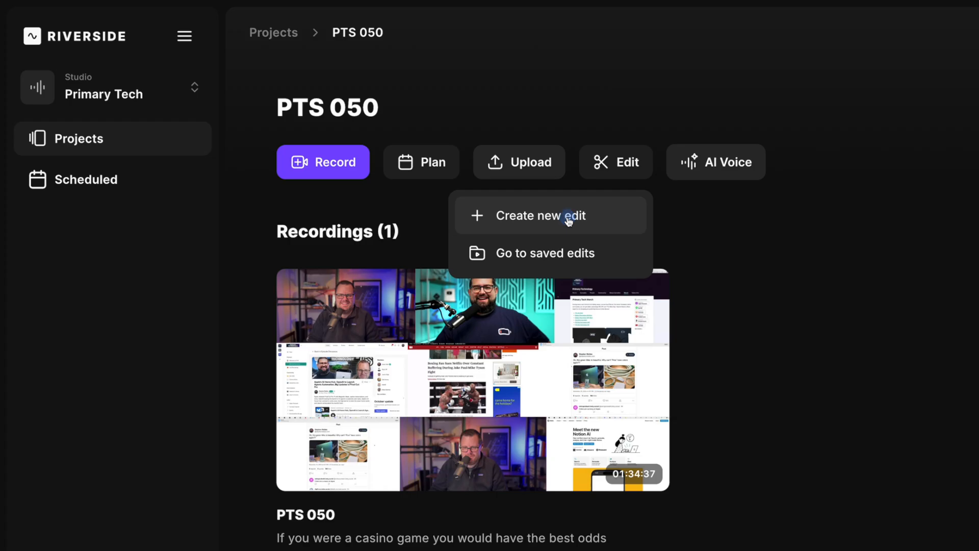
click(539, 216)
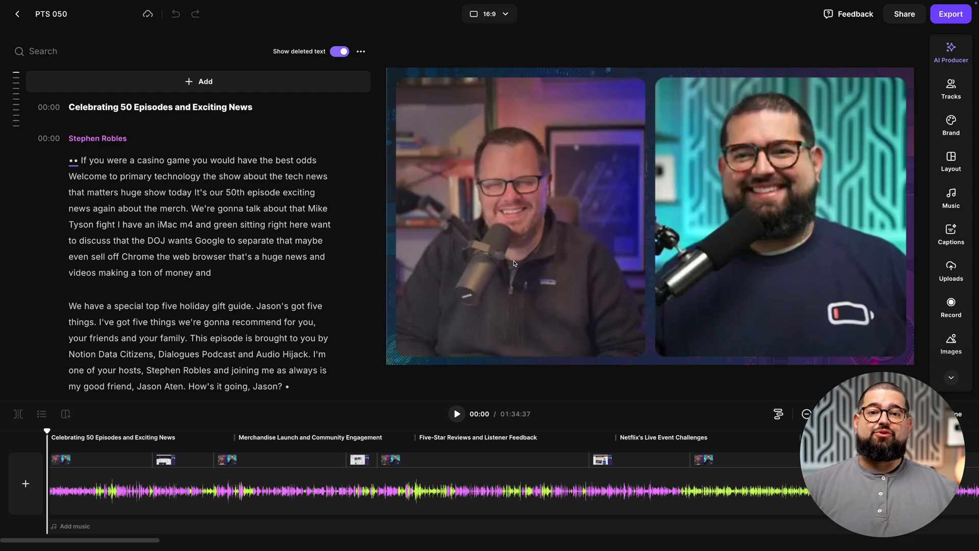
scroll(down, 3)
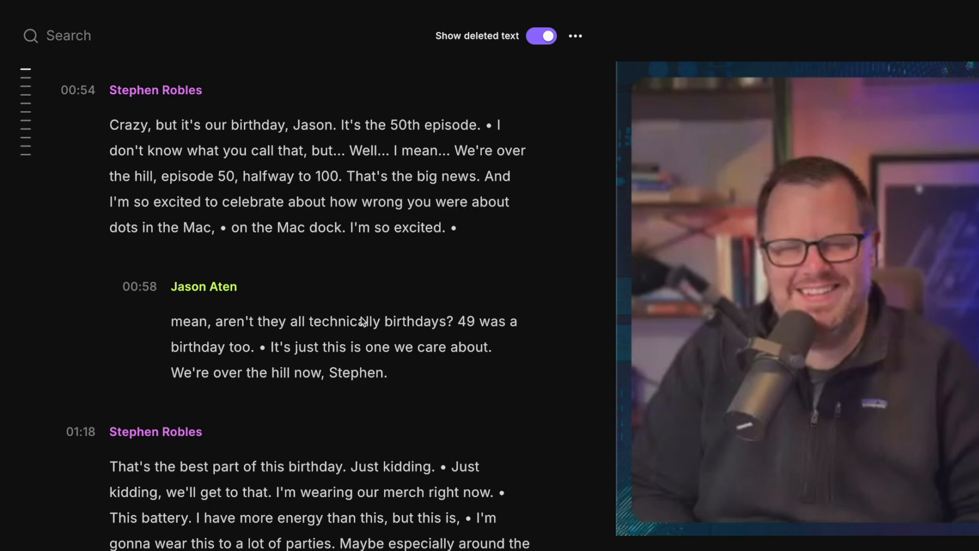
double_click(496, 176)
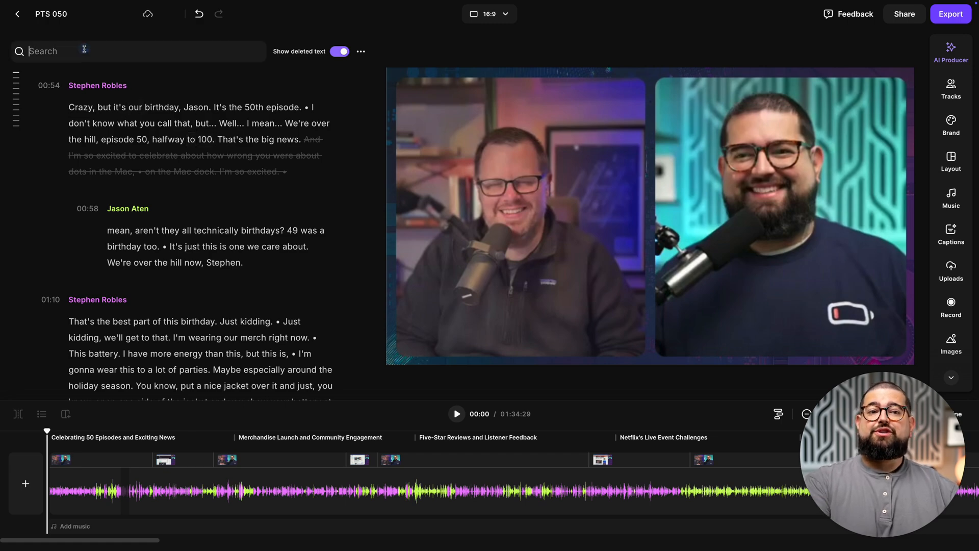
Search the transcript for 'mac mini' and step to the third match.
text(mac mini)
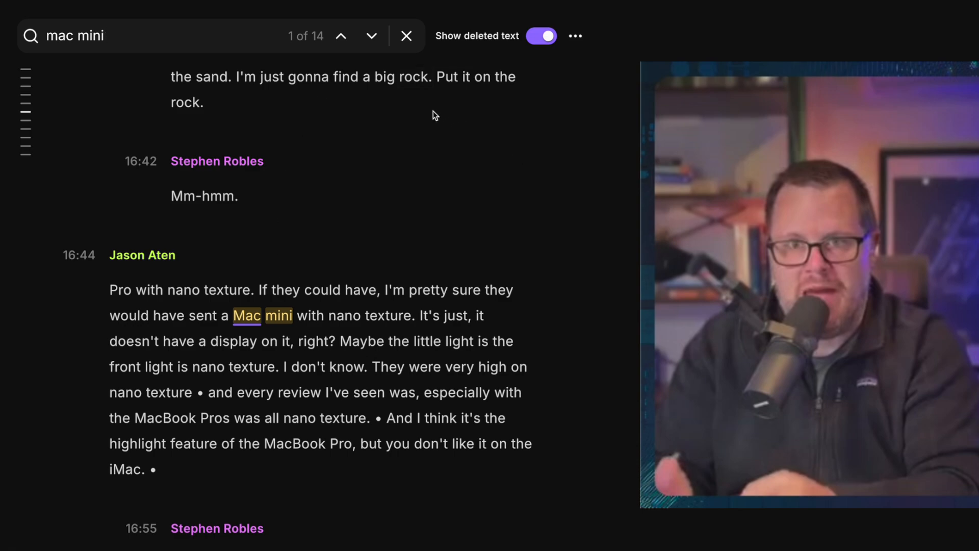
click(371, 36)
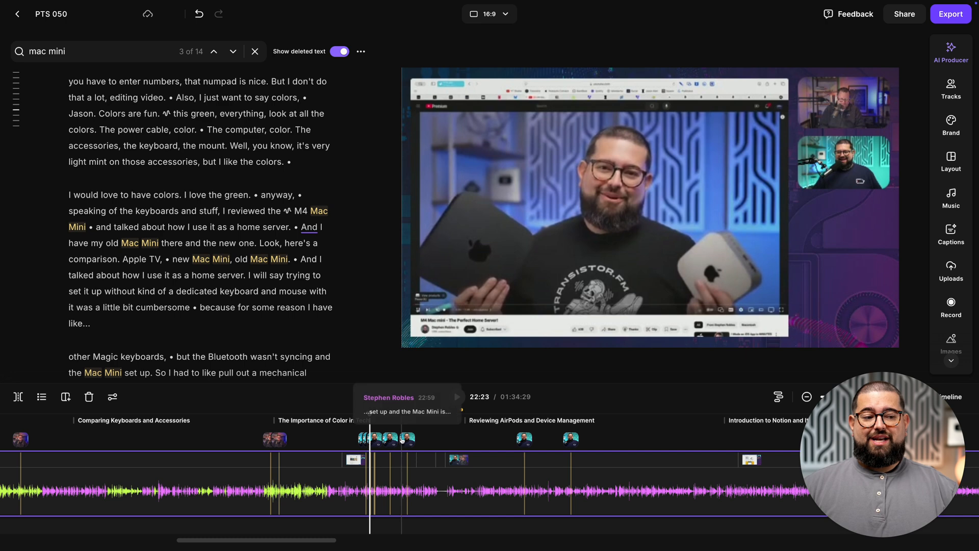
click(255, 51)
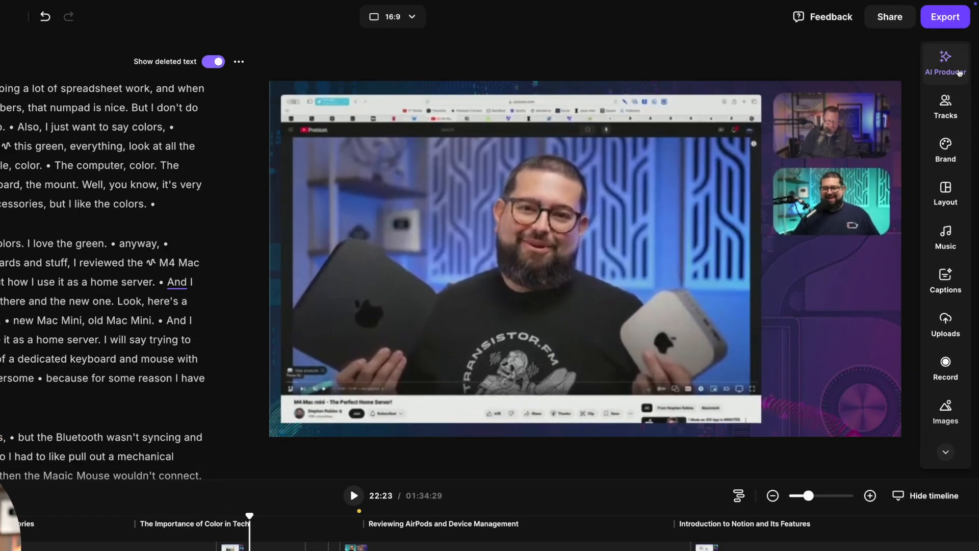
Preview the AI Producer pace presets Fast and Super fast, then return to Balanced.
click(945, 61)
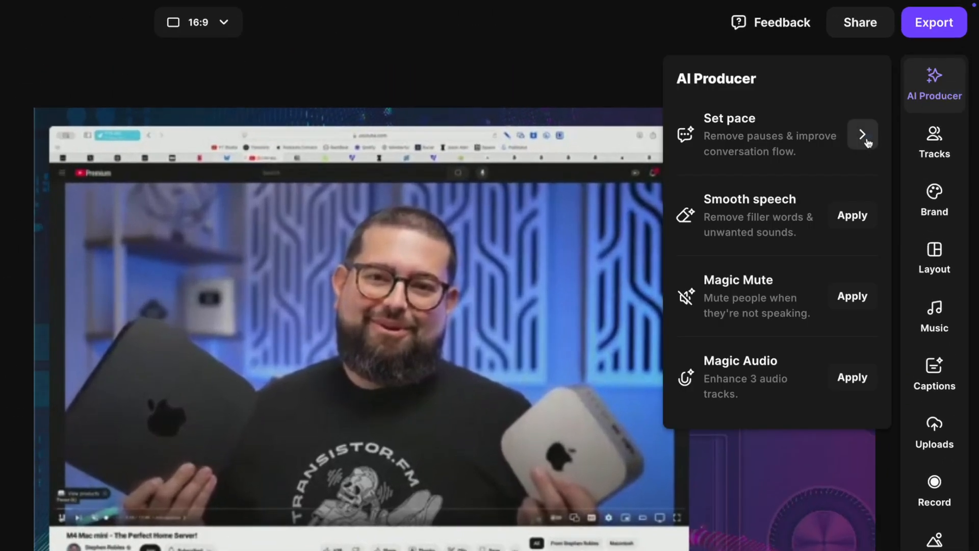
click(863, 134)
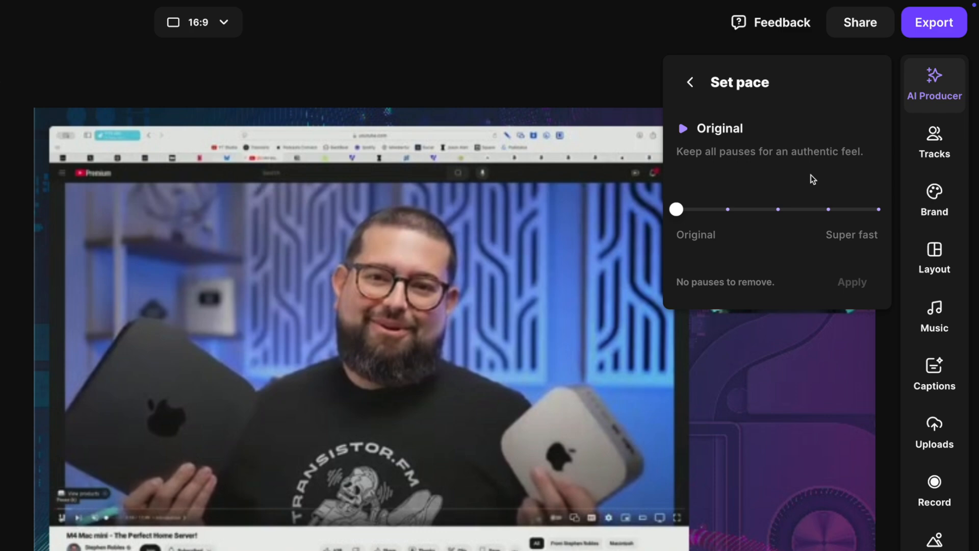
drag(677, 209, 777, 210)
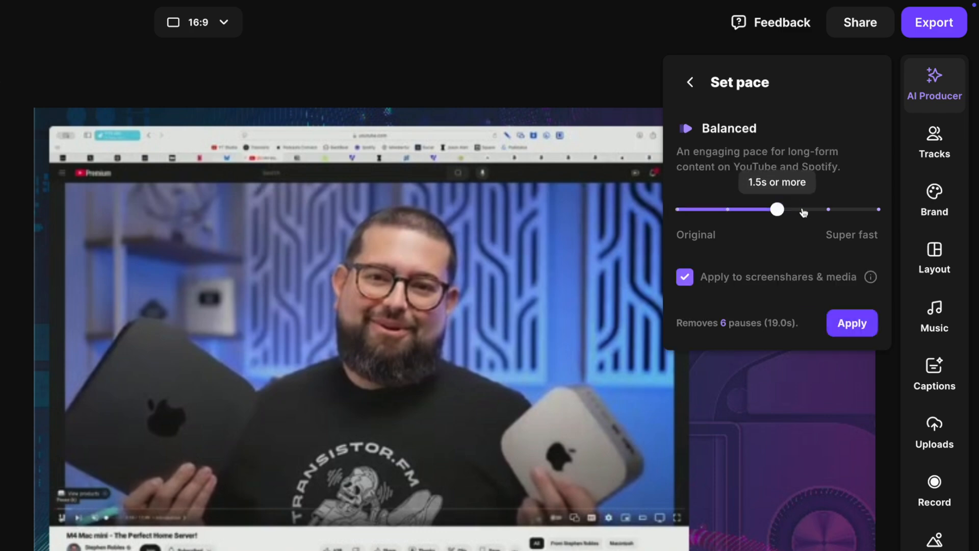
drag(777, 209, 827, 209)
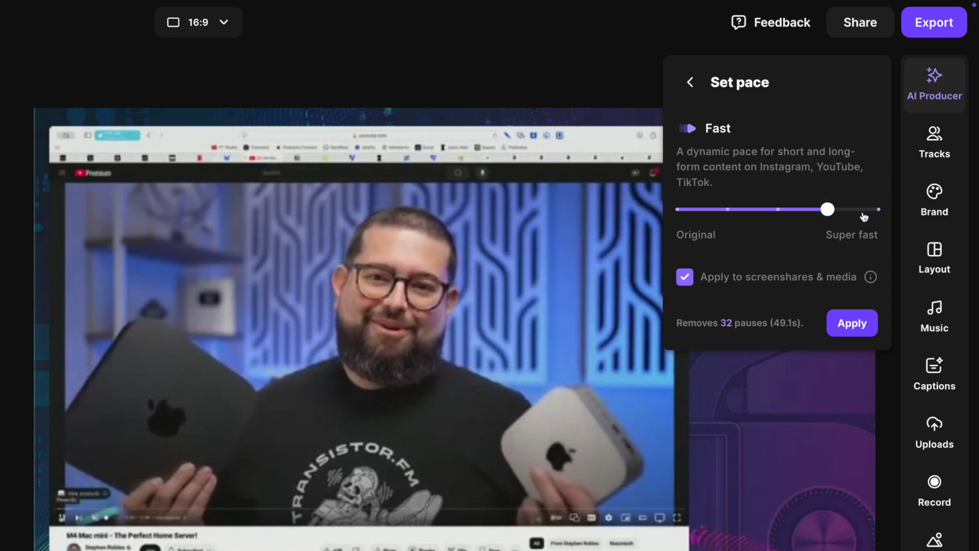
drag(827, 209, 878, 209)
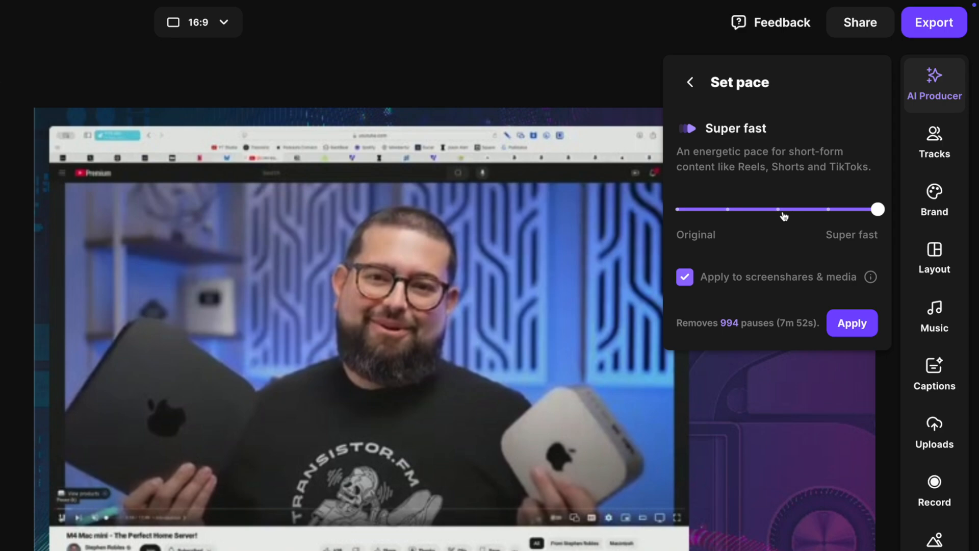
drag(877, 209, 777, 209)
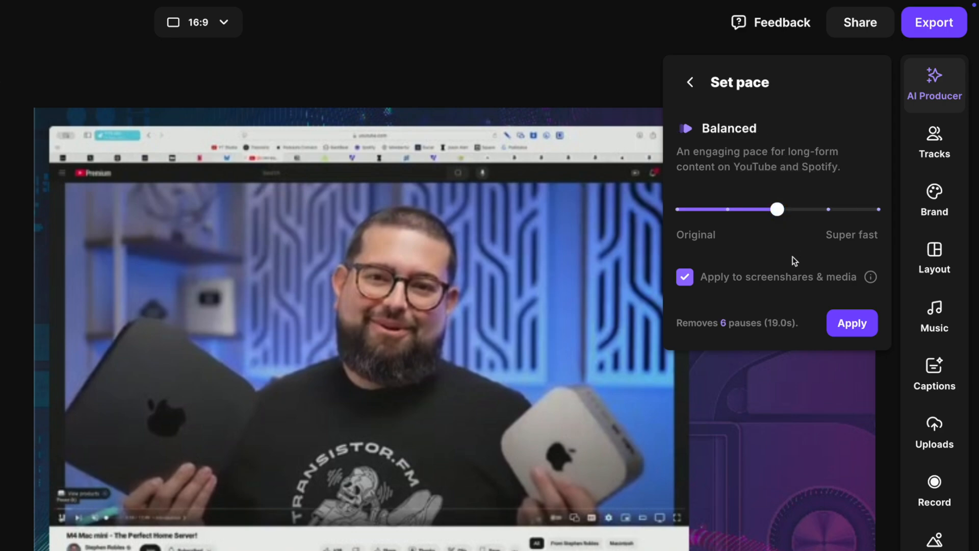
Apply Smooth speech to strip filler words and unwanted sounds from the edit.
drag(777, 209, 827, 209)
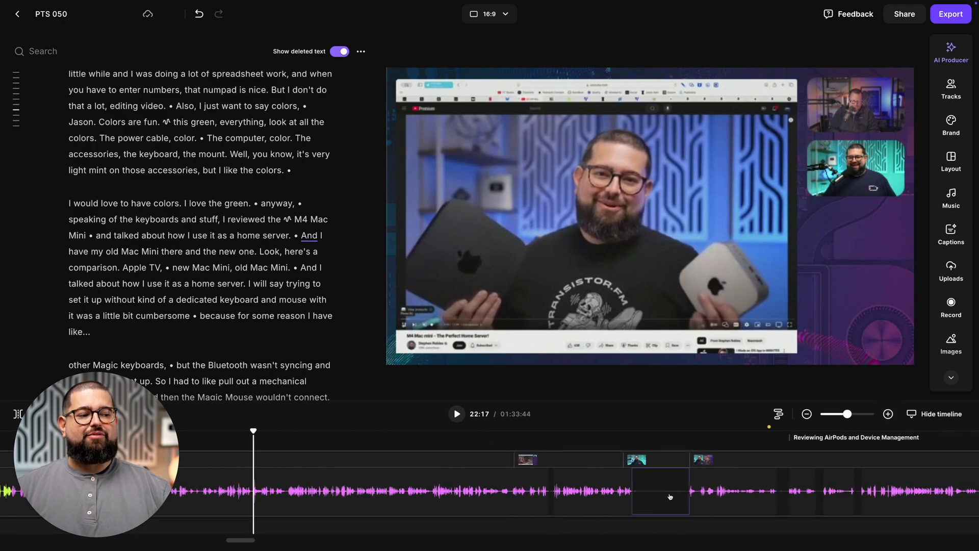
click(952, 51)
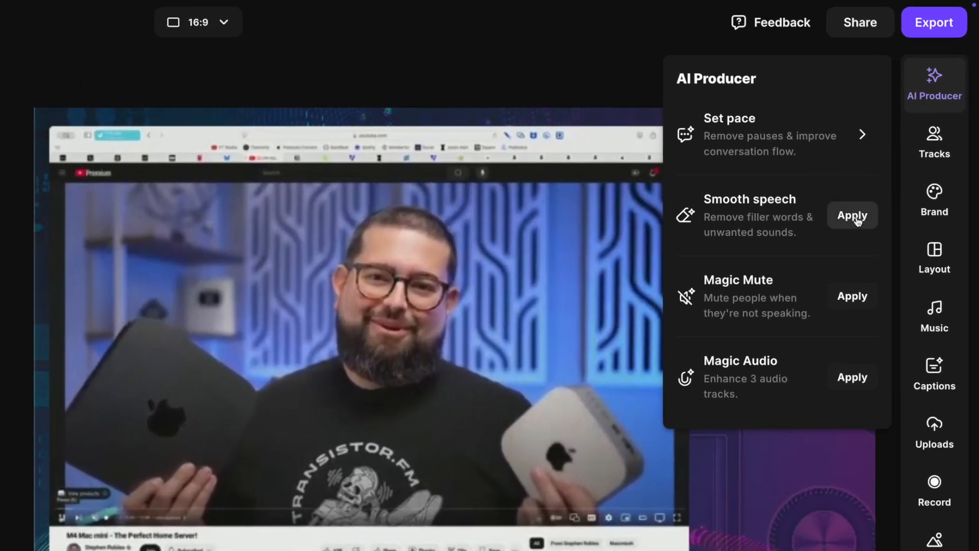
click(852, 215)
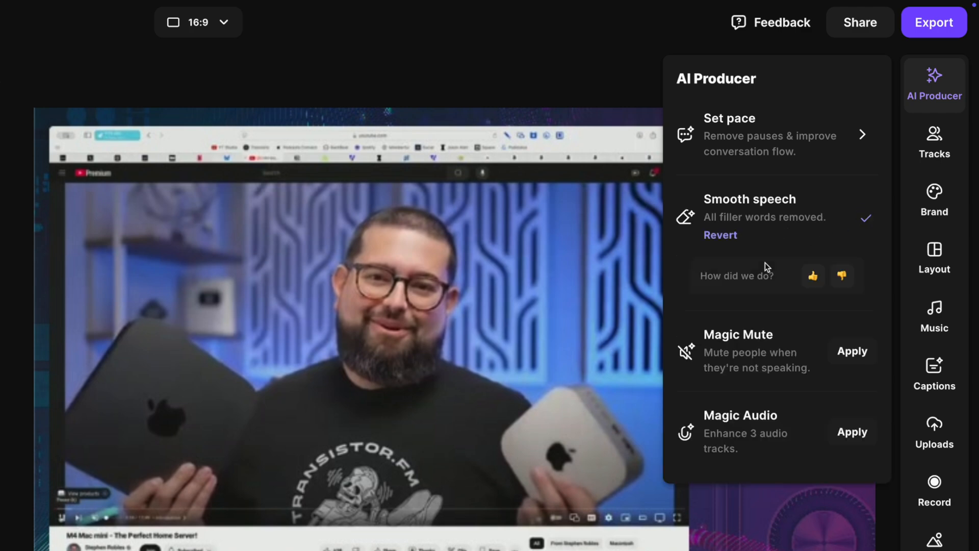
Apply Smart scenes from the Layout panel and play the edit to preview scene changes.
click(935, 259)
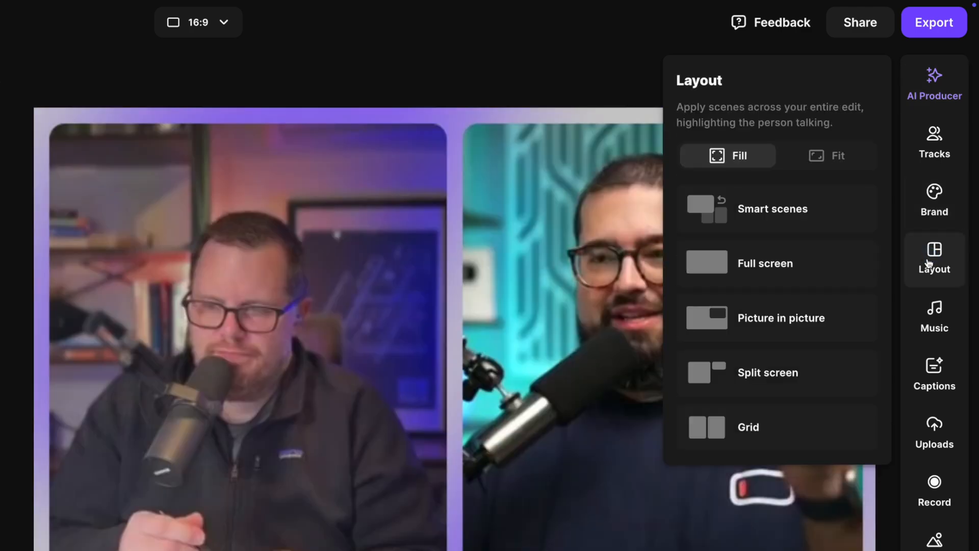
mouse_move(772, 208)
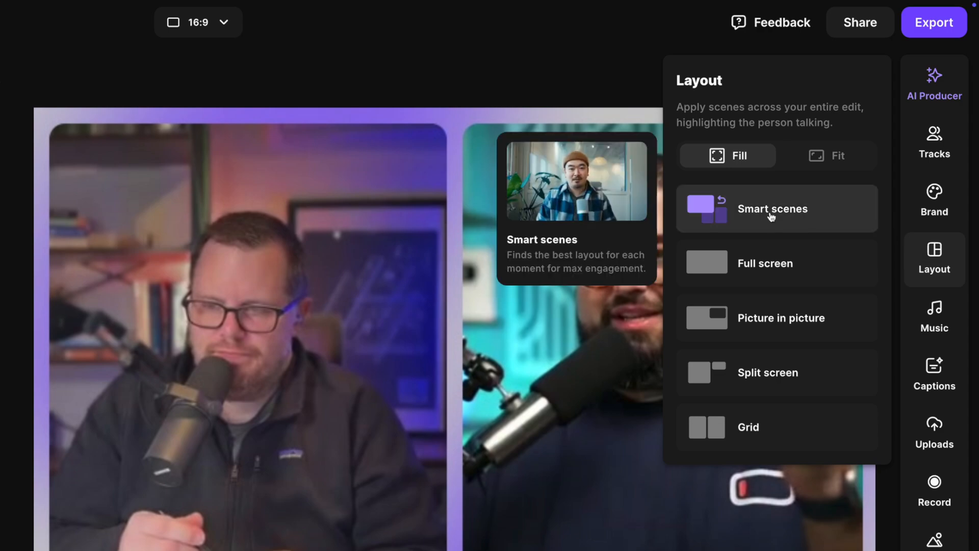
click(771, 208)
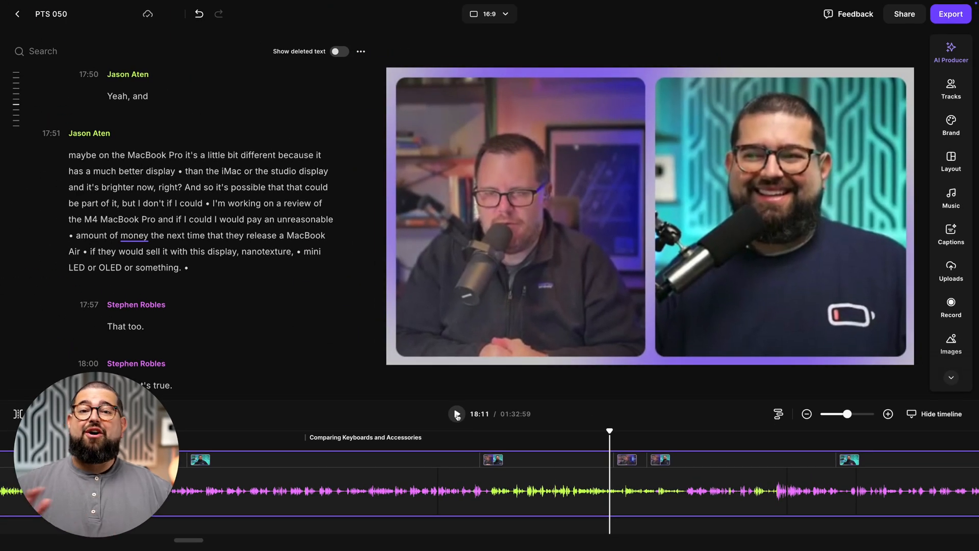
click(457, 414)
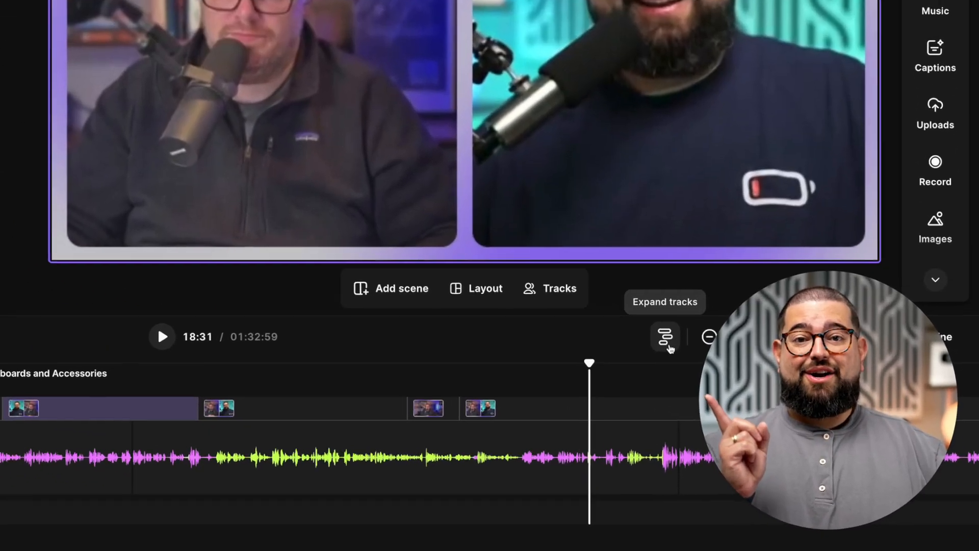
click(665, 337)
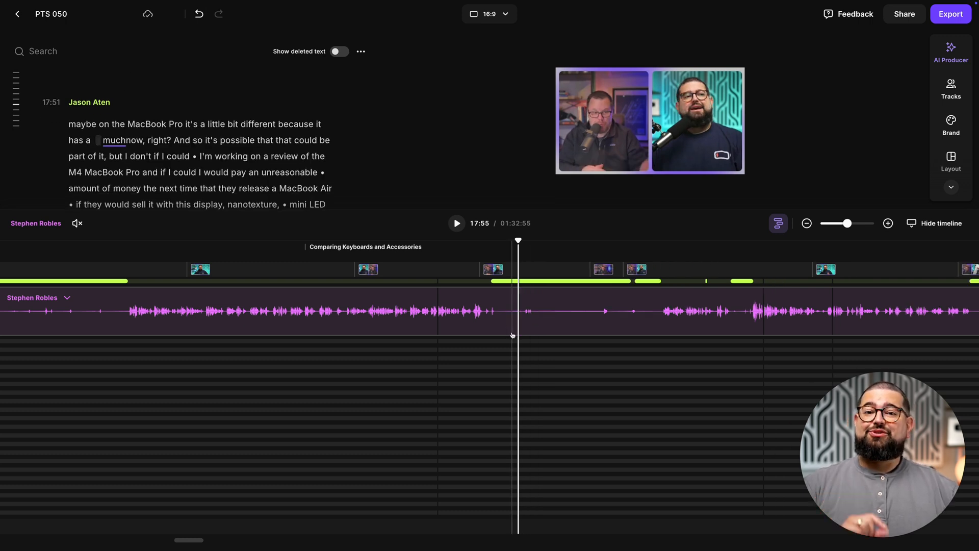
mouse_move(778, 223)
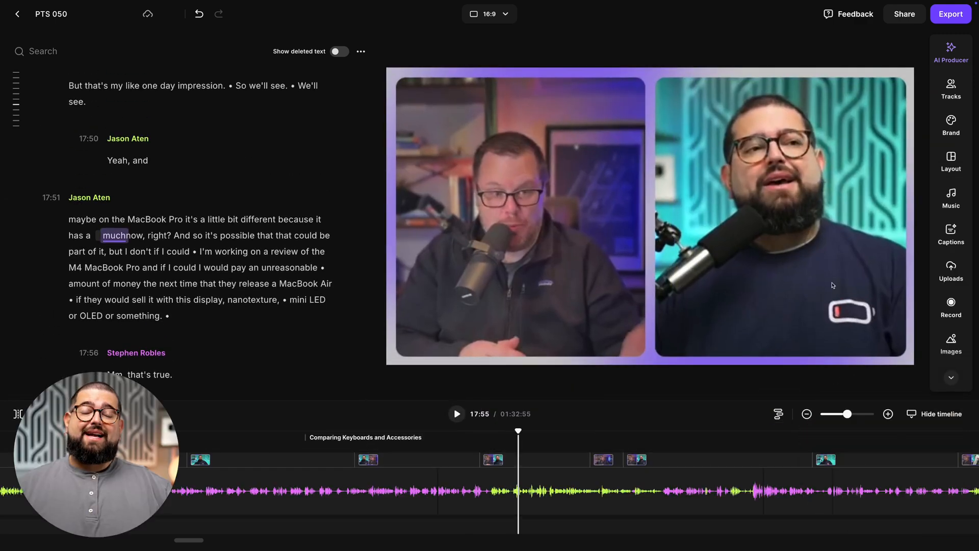
Add the hand-on-mouse photo overlay at the playhead and play that part back.
click(952, 235)
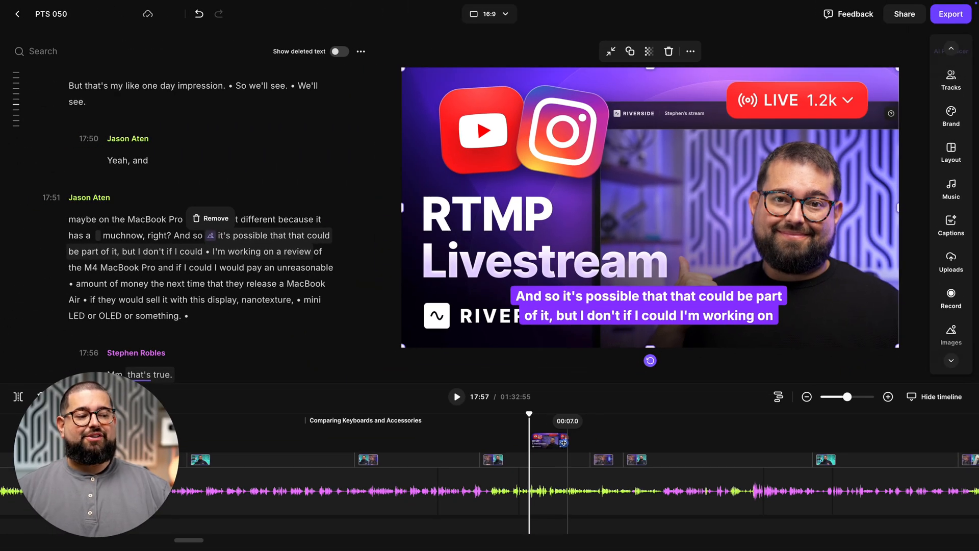
click(456, 397)
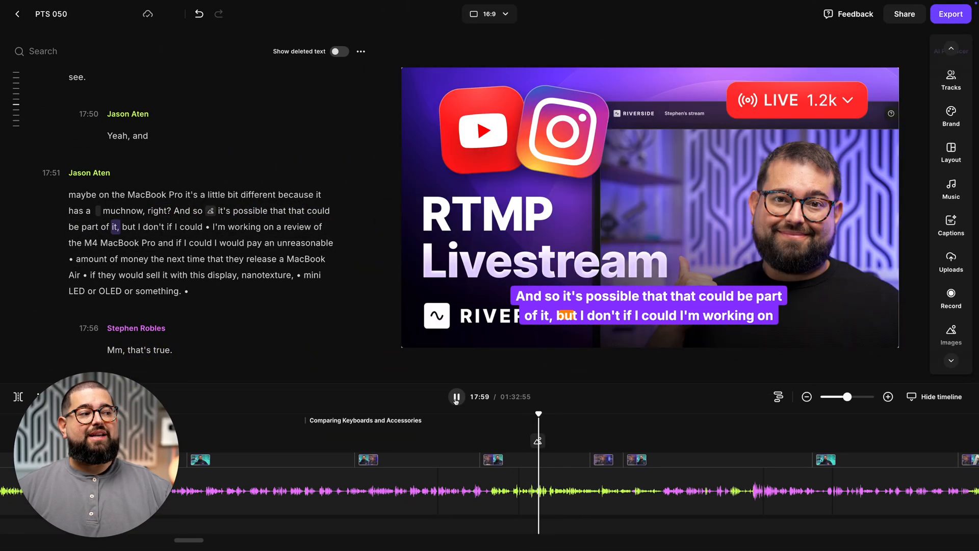
click(952, 320)
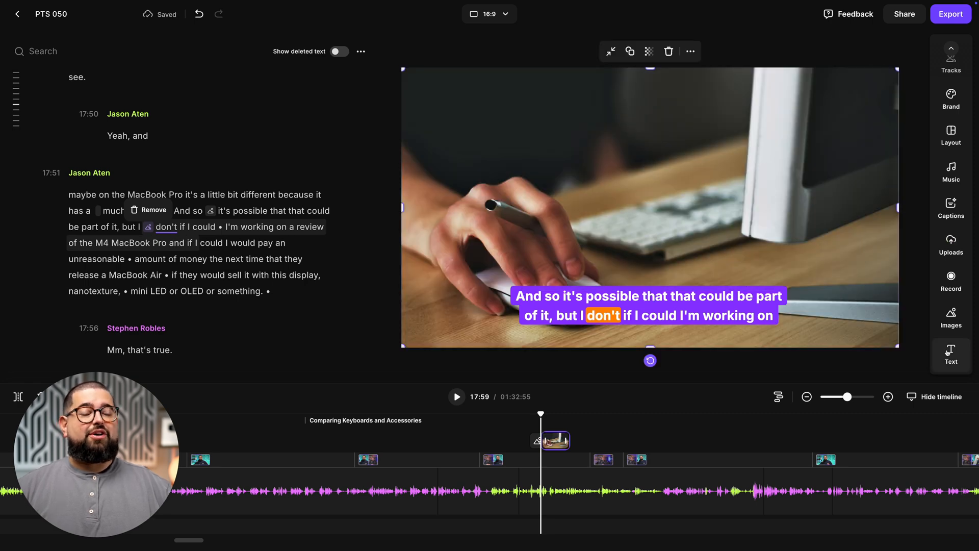
Add the 'Comparing Keyboards and Accessories' title overlay using a title style.
click(952, 353)
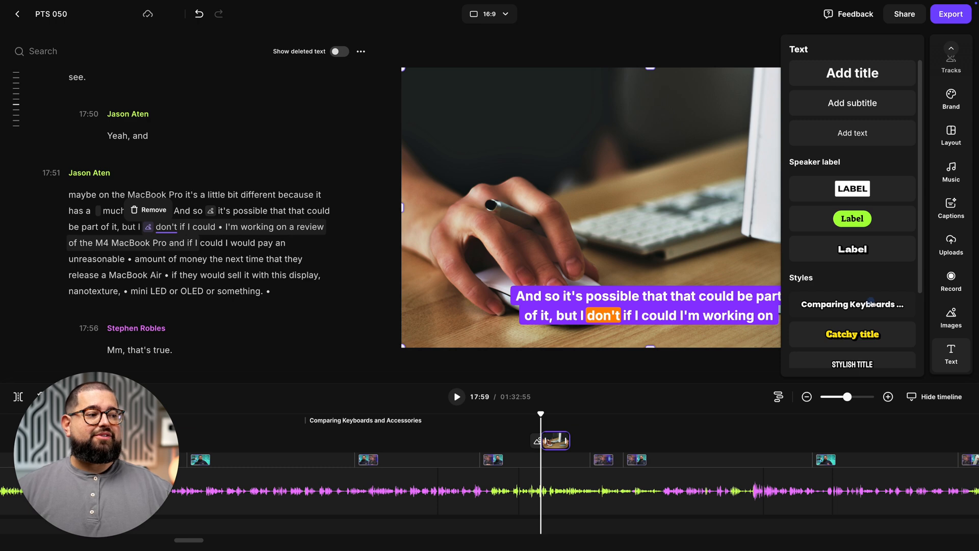
click(851, 73)
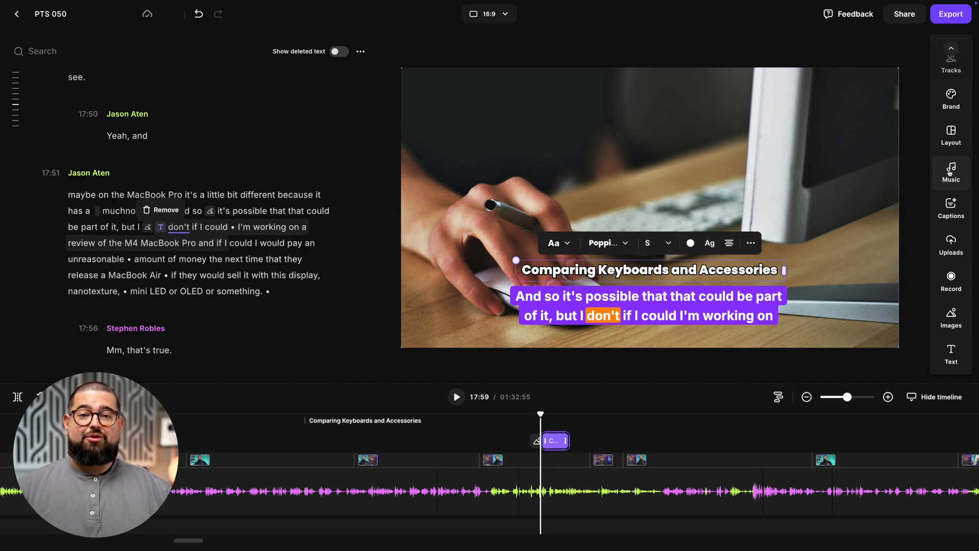
click(952, 173)
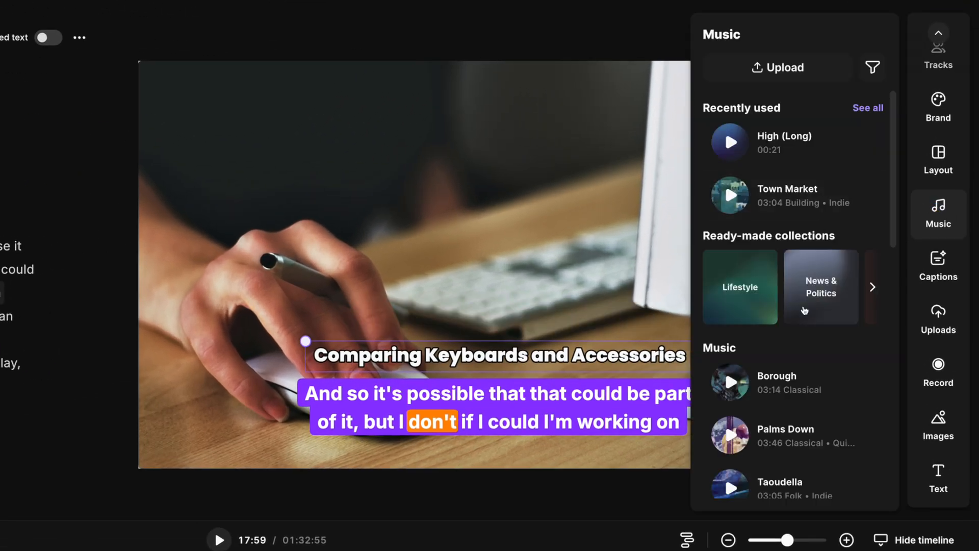
Add an intro music track at the episode start and adjust its volume.
scroll(down, 3)
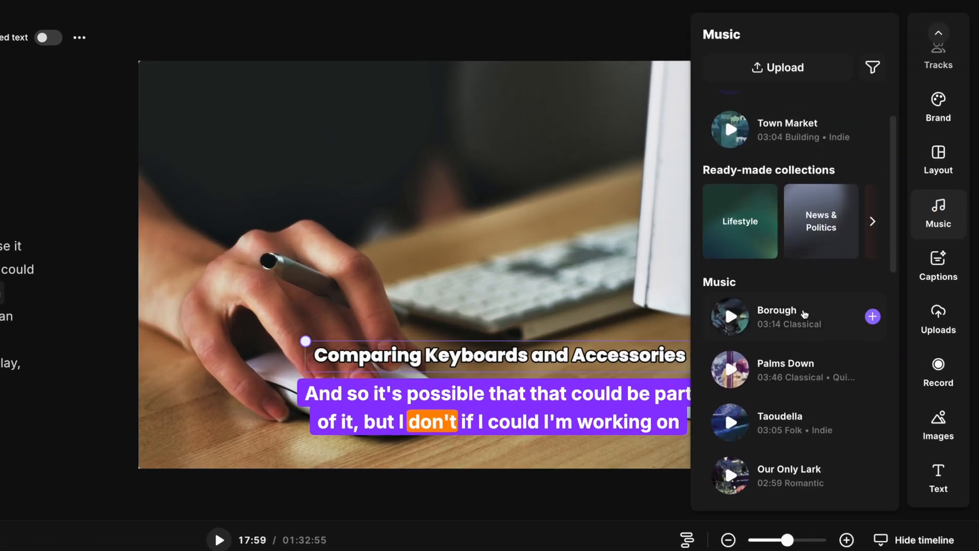
scroll(down, 3)
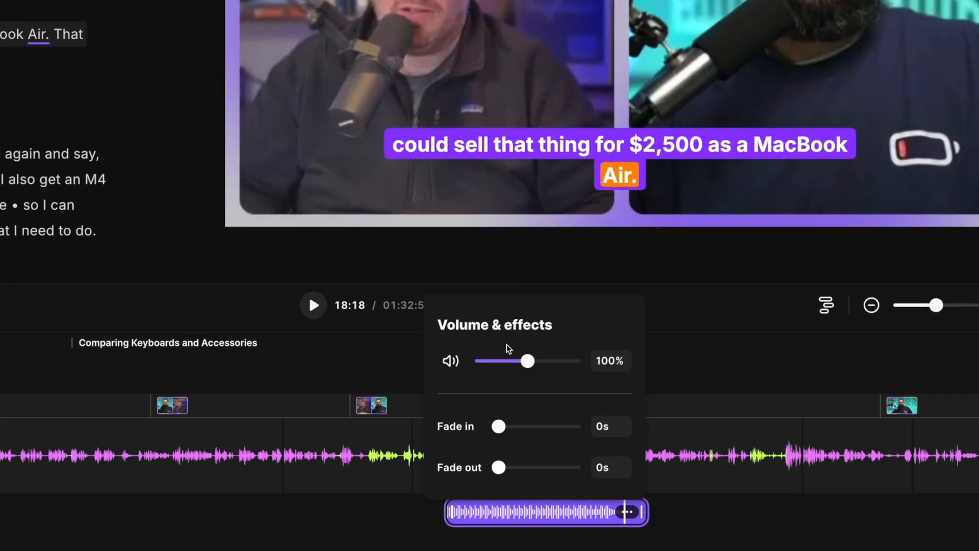
drag(498, 426, 531, 426)
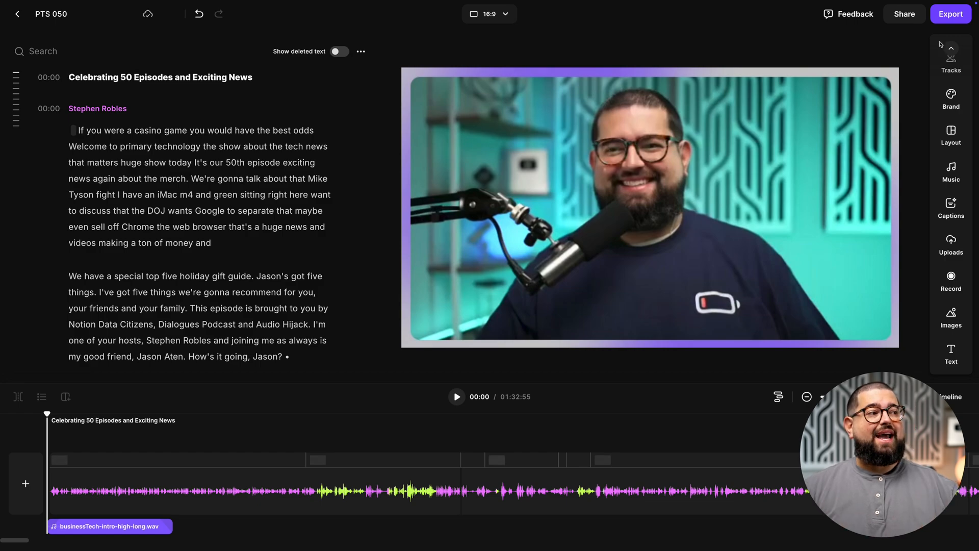
Set export video quality from 1080p HD to 2160p 4K and view the WAV HD audio settings.
click(949, 14)
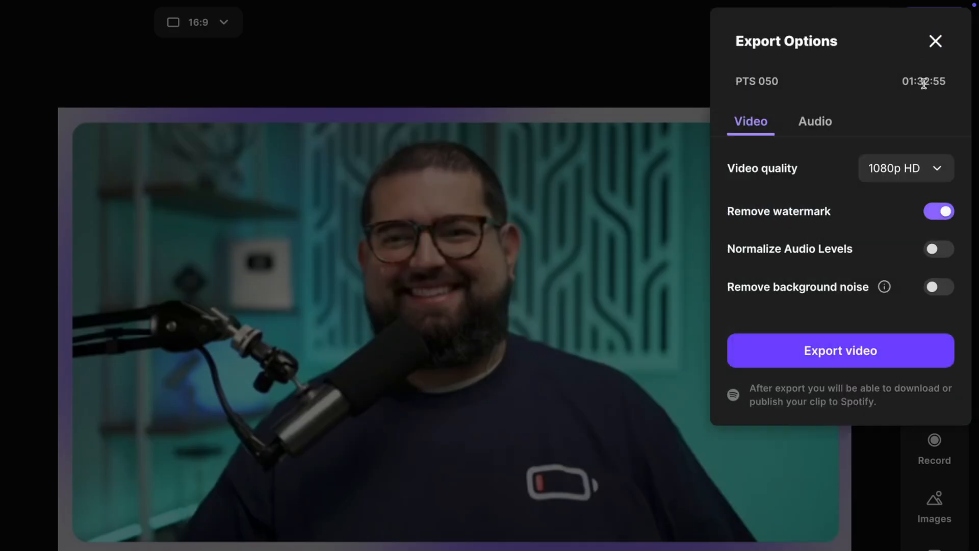
click(904, 168)
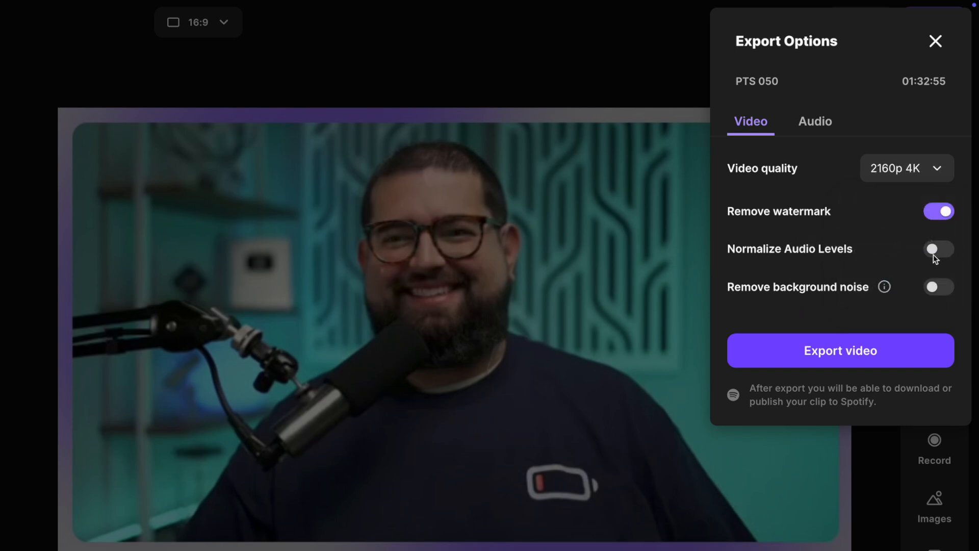
mouse_move(821, 131)
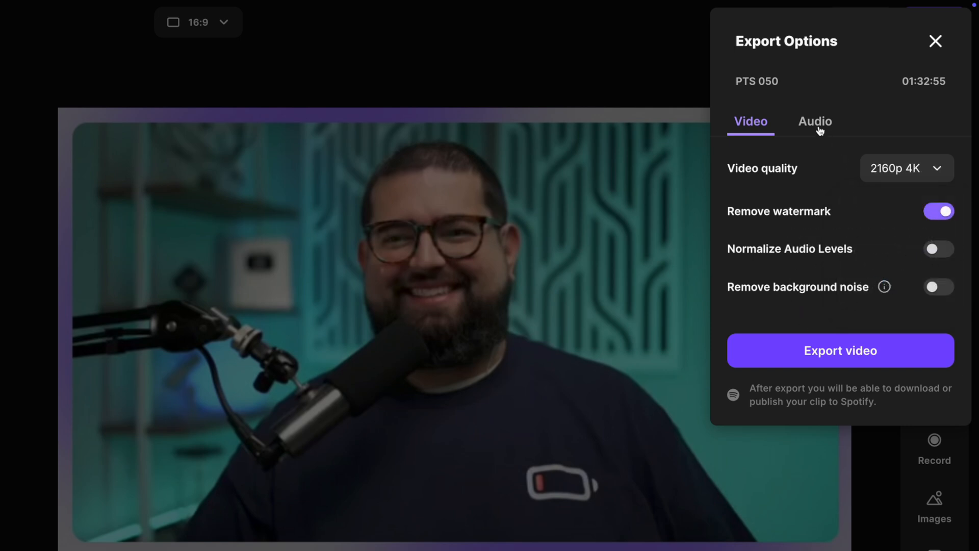
click(816, 121)
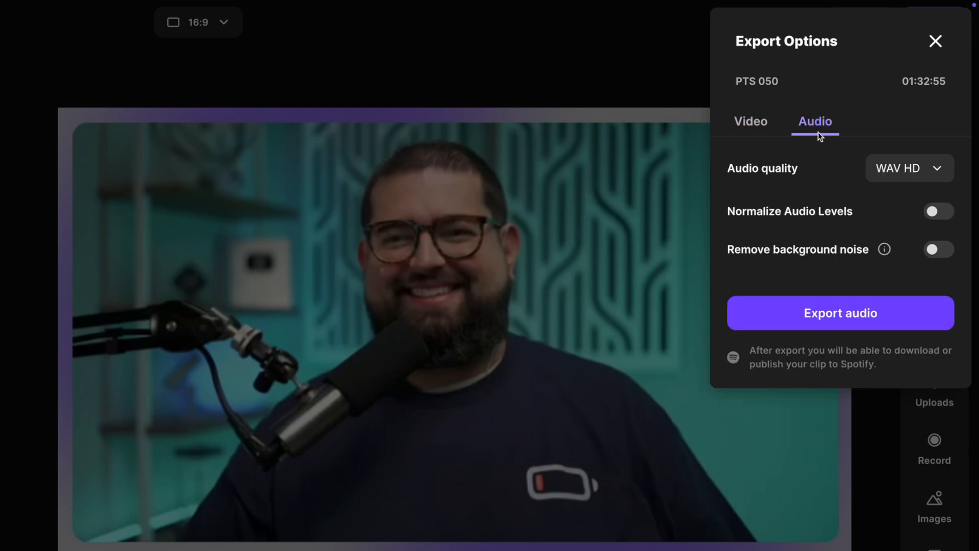